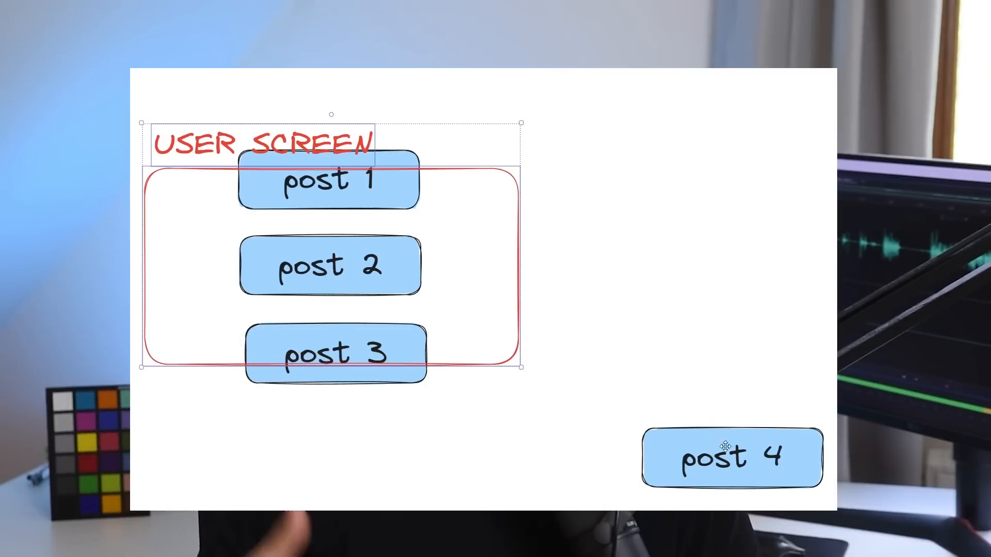
Move the user-screen box down over the posts to illustrate scrolling
left_click_drag(732, 456, 341, 430)
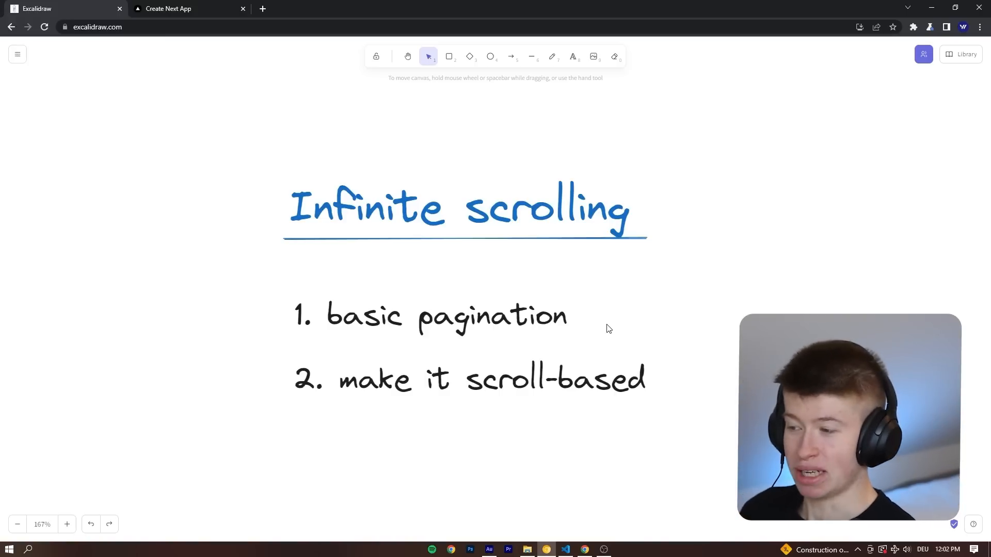
View the running app at localhost:3000, then bring the page.tsx editor to the front
left_click(184, 9)
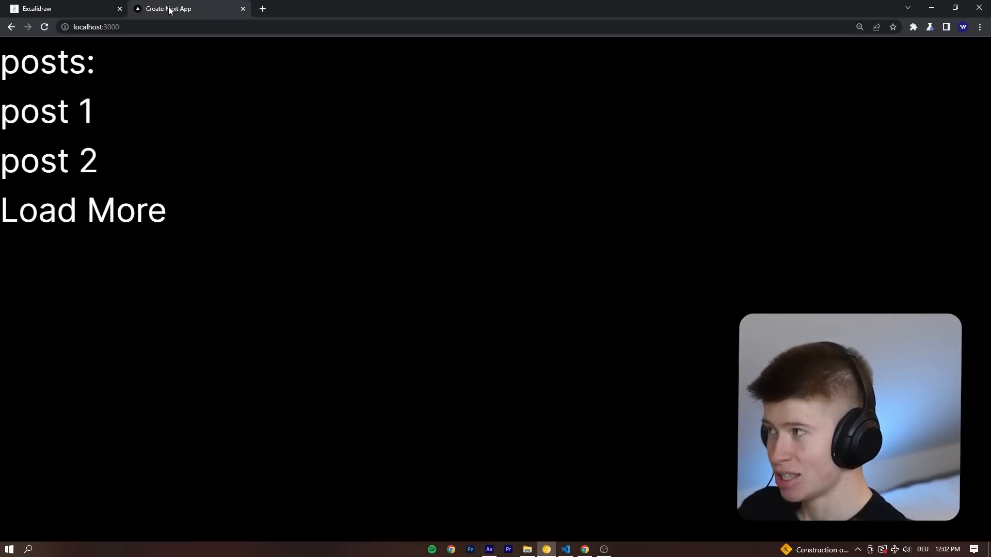
mouse_move(567, 549)
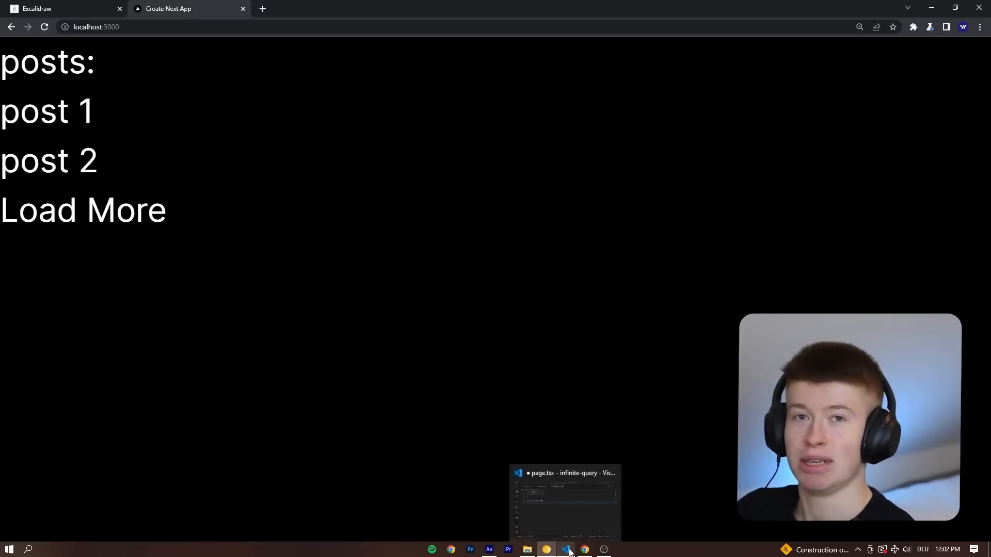
left_click(566, 549)
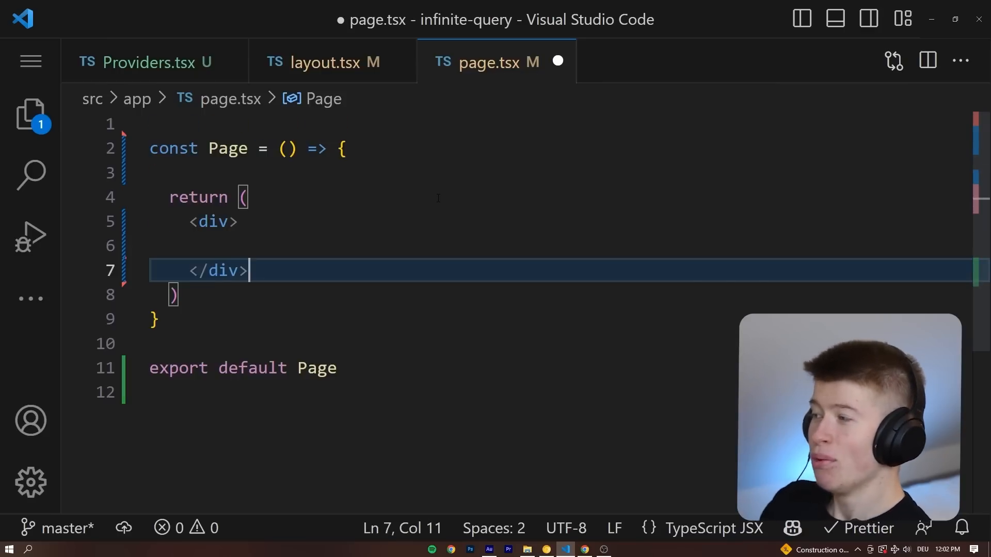
type("'use client'")
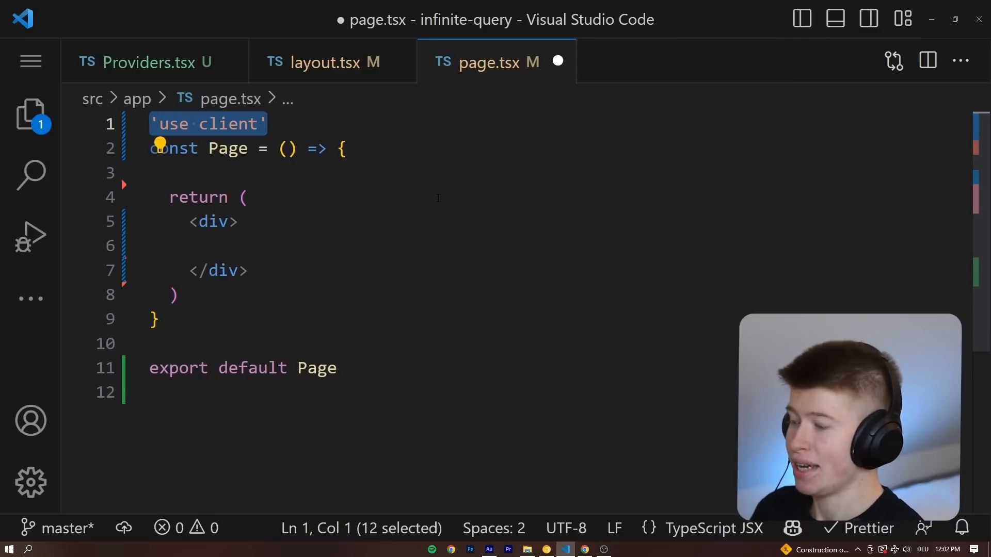
type("import { useInfiniteQuery } from '@tanstack/react-query'")
type("const posts = [")
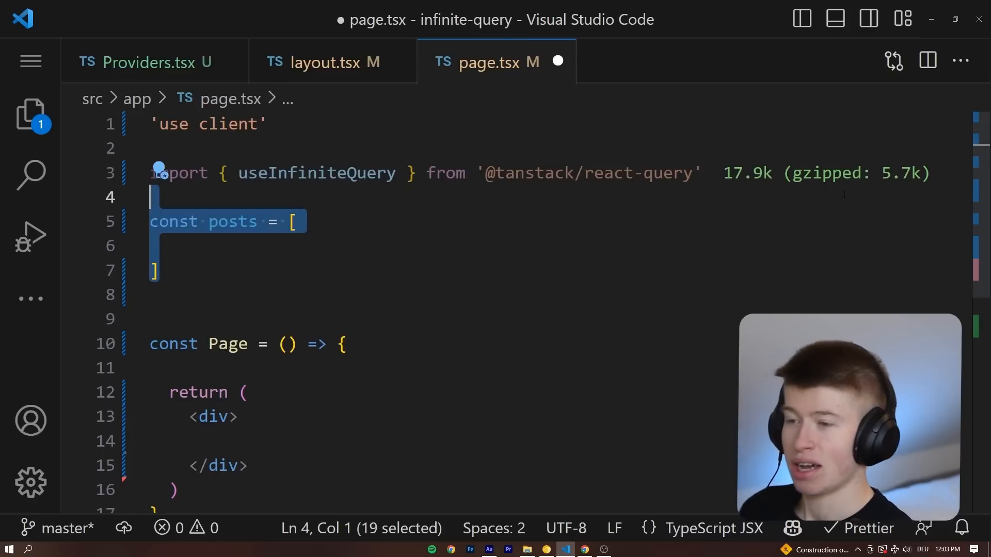
Fill posts with six mock objects like { id: 1, title: 'post 1' }
type("{ id: 1, title: 'post 1' },")
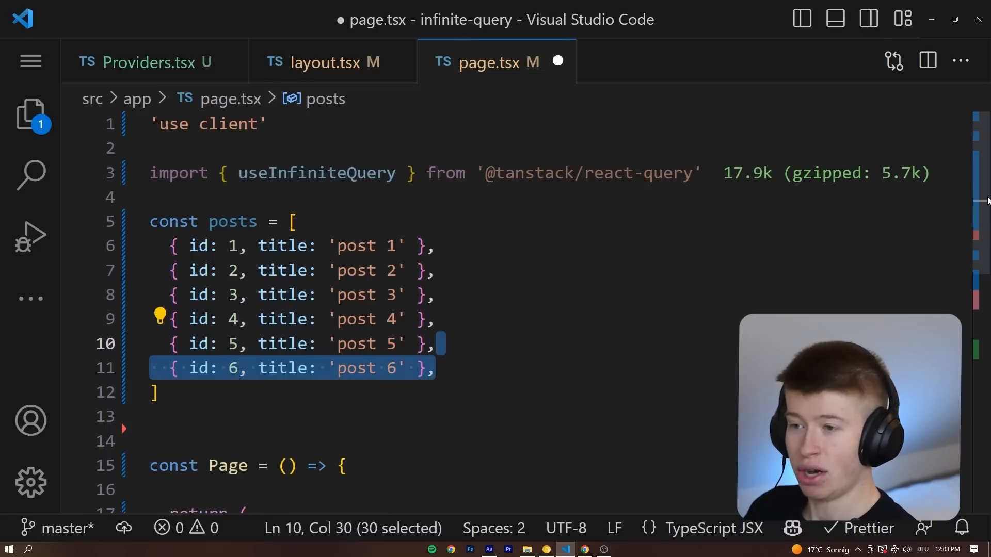
scroll("down", 3)
type("// mock database fetch")
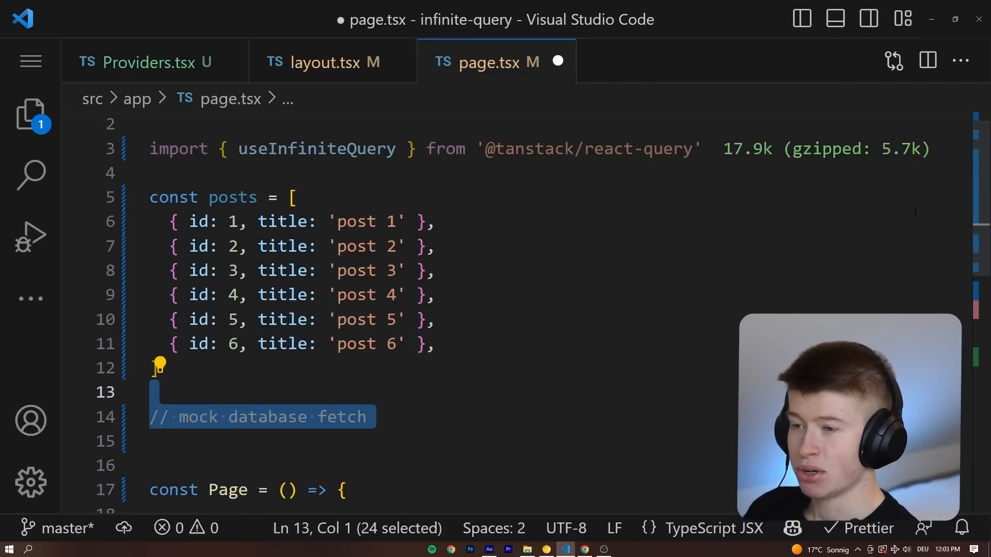
scroll("down", 3)
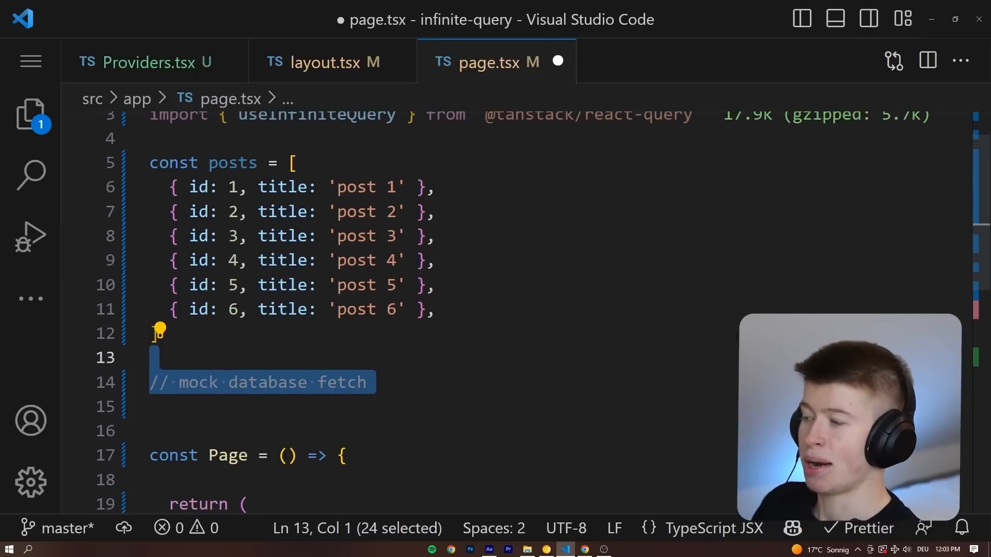
Write async fetchPost(page) awaiting a 1000 ms setTimeout, then slicing two posts per page
type("const fetchPost = async (page: number) => {")
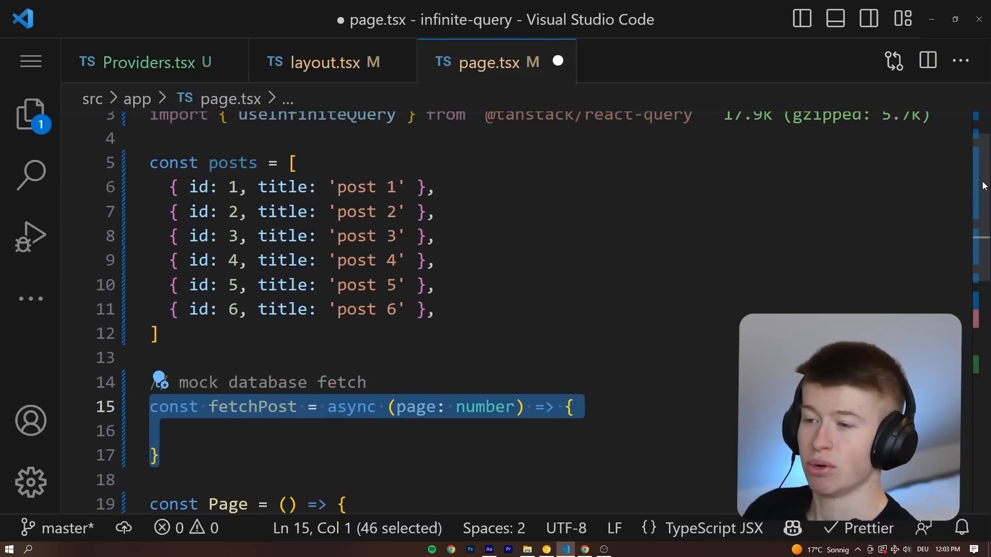
scroll("down", 3)
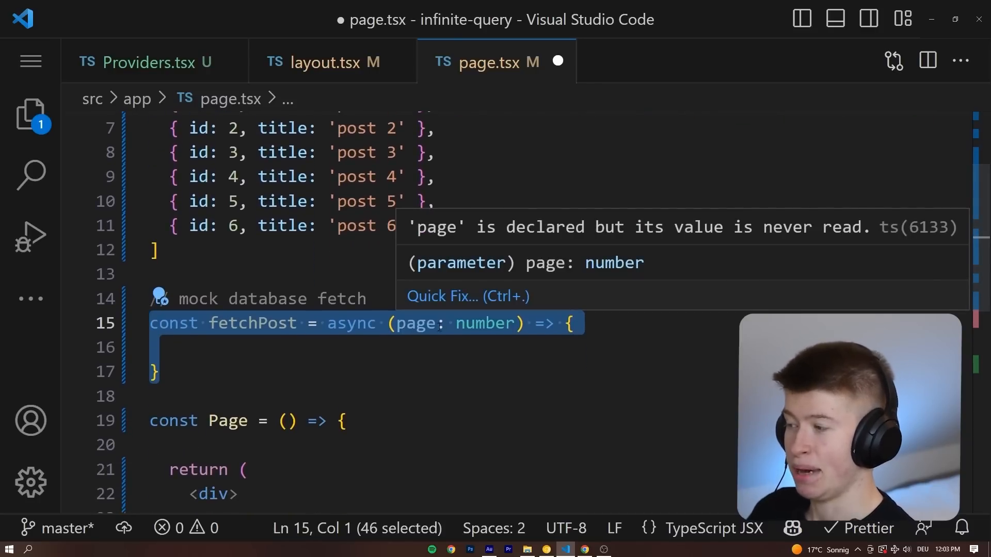
type("await new Promise((resolve) => setTimeout(resolve, 1000))")
type("return posts.slice((page - 1) * 2, page * 2)")
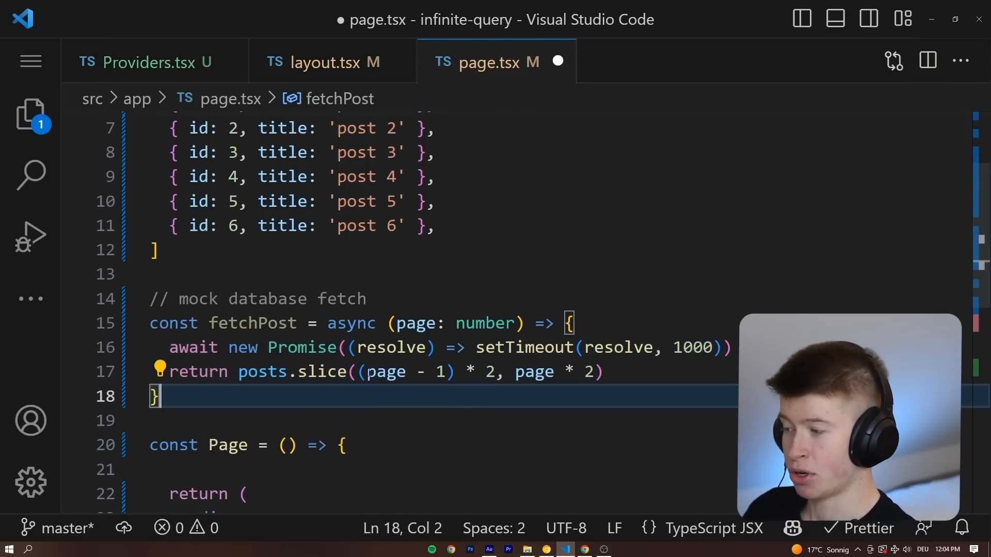
left_click_drag(356, 371, 496, 371)
type("['query'],")
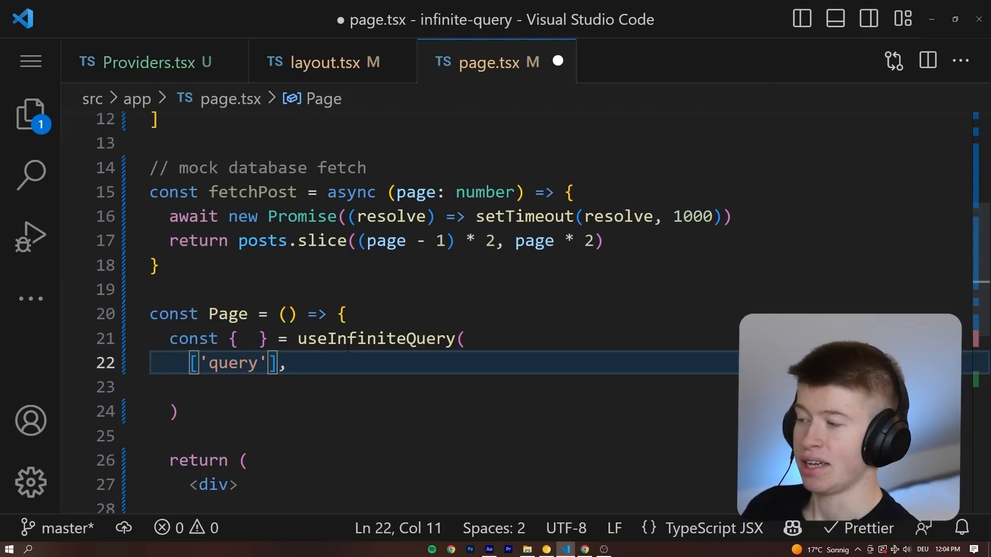
Destructure data, fetchNextPage, isFetchingNextPage from useInfiniteQuery calling fetchPost(pageParam)
type("data, fetchNextPage, isFetchingNextPage")
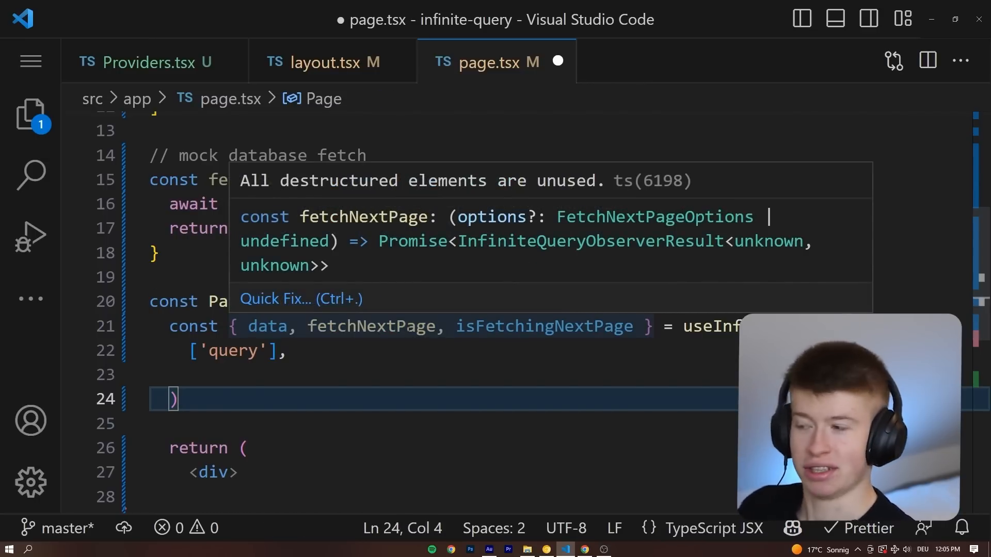
double_click(543, 326)
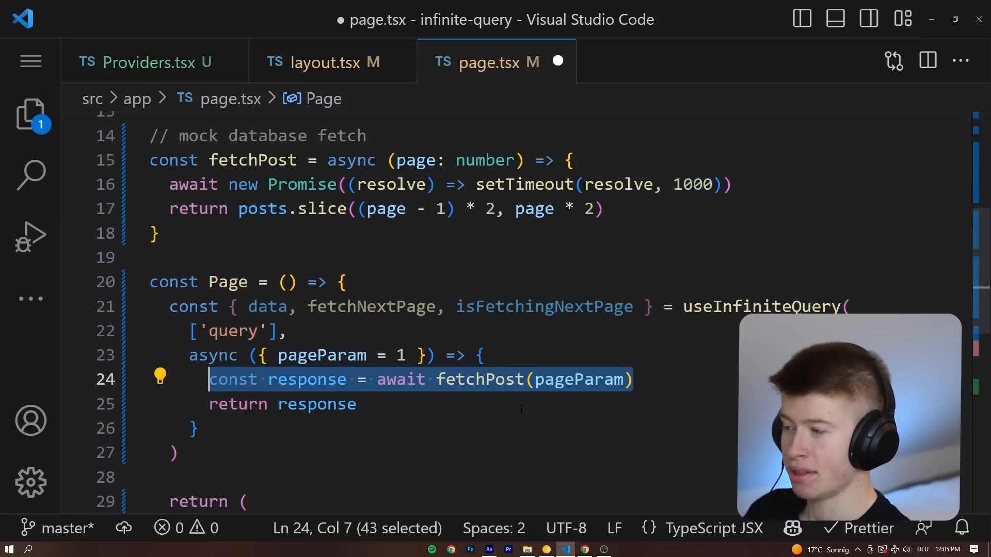
mouse_move(307, 379)
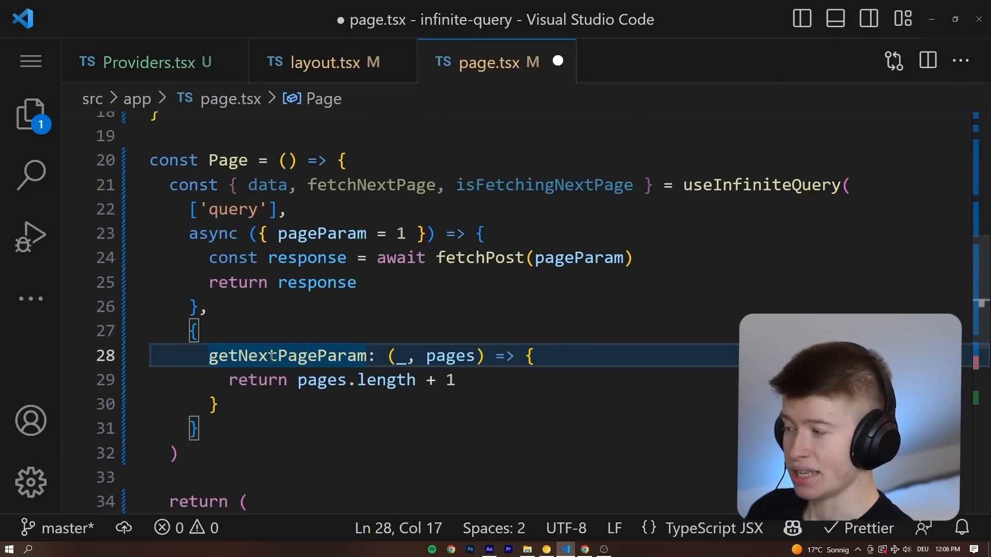
mouse_move(288, 356)
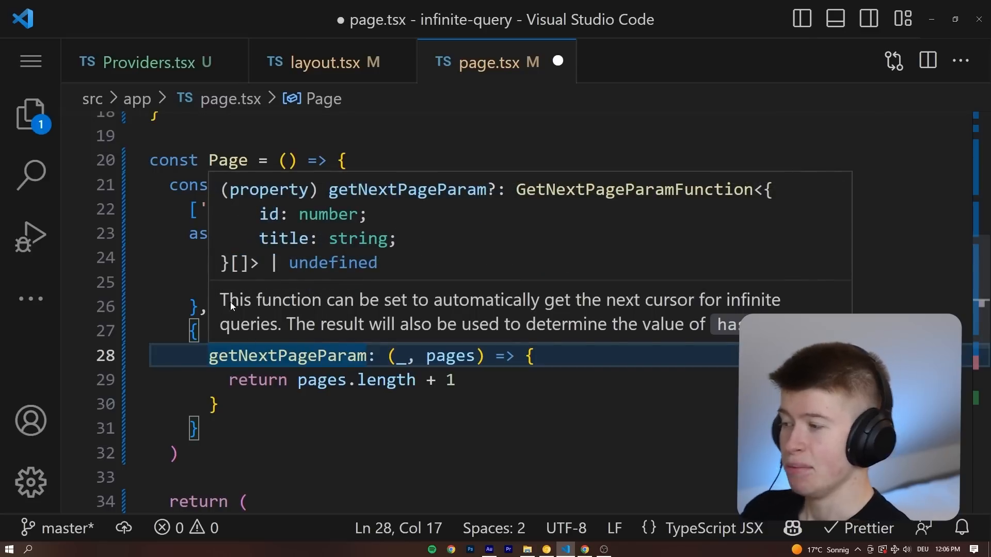
mouse_move(557, 306)
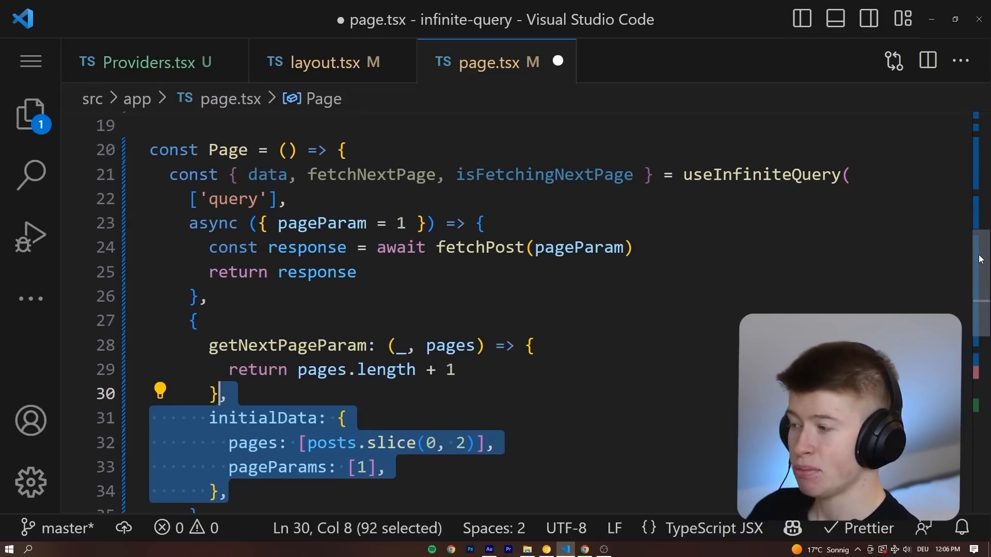
Add getNextPageParam returning pages.length + 1 and initialData seeded with posts.slice(0, 2)
scroll("down", 3)
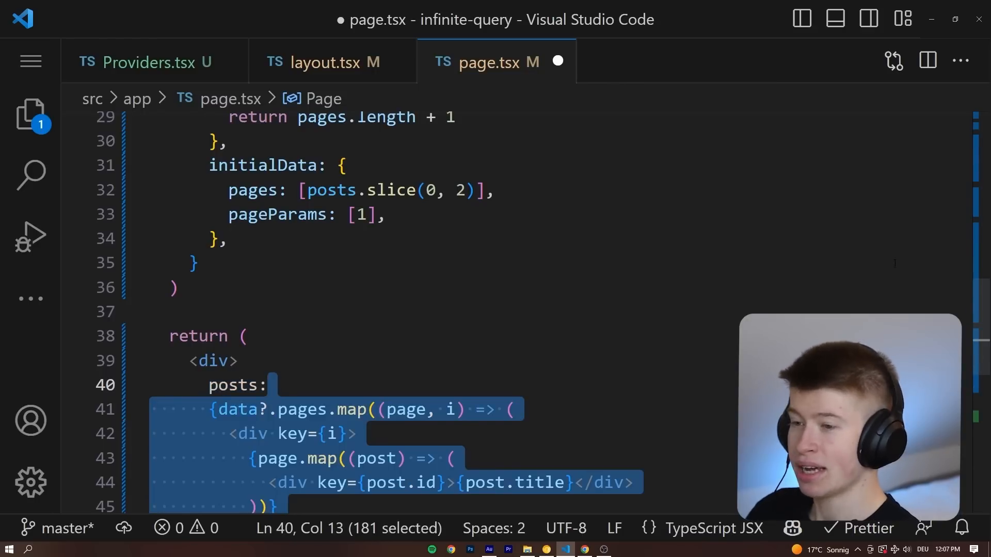
Map data?.pages to post divs and add a fetchNextPage button with Loading more.../Load More/Nothing more labels
scroll("down", 3)
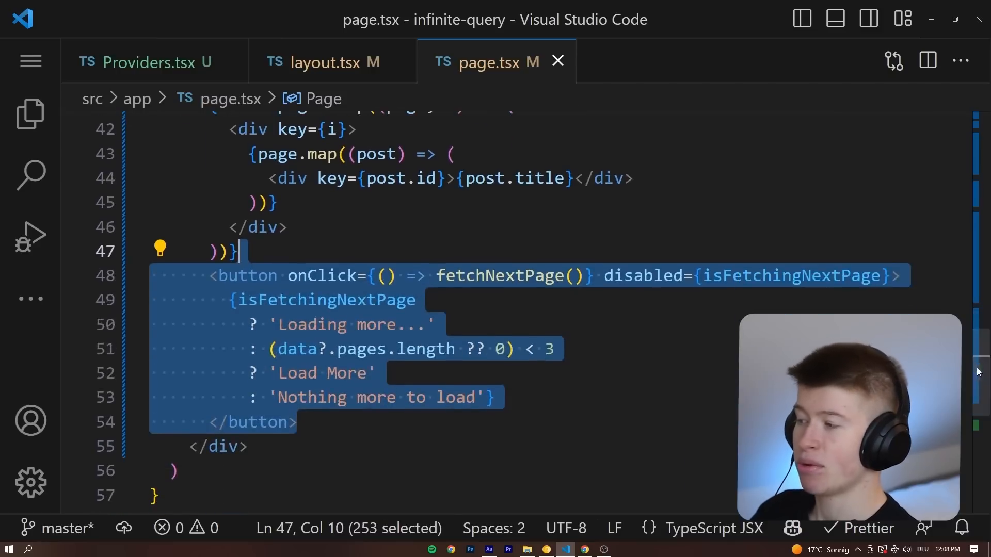
double_click(508, 276)
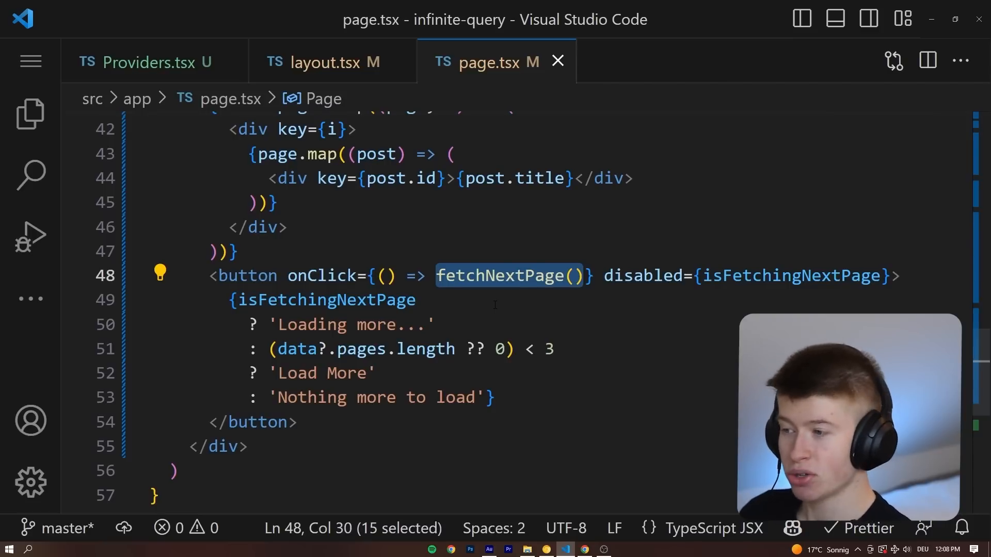
double_click(789, 277)
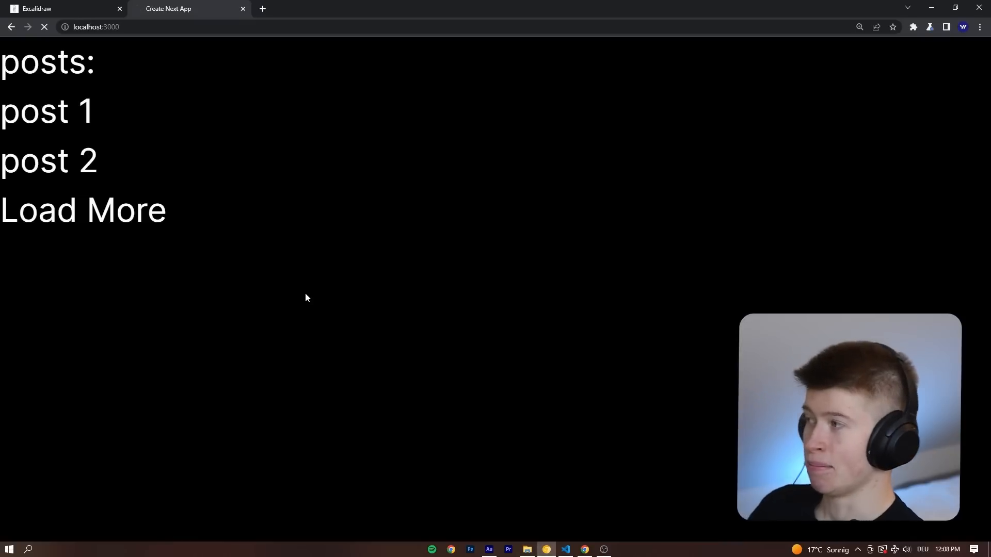
mouse_move(219, 128)
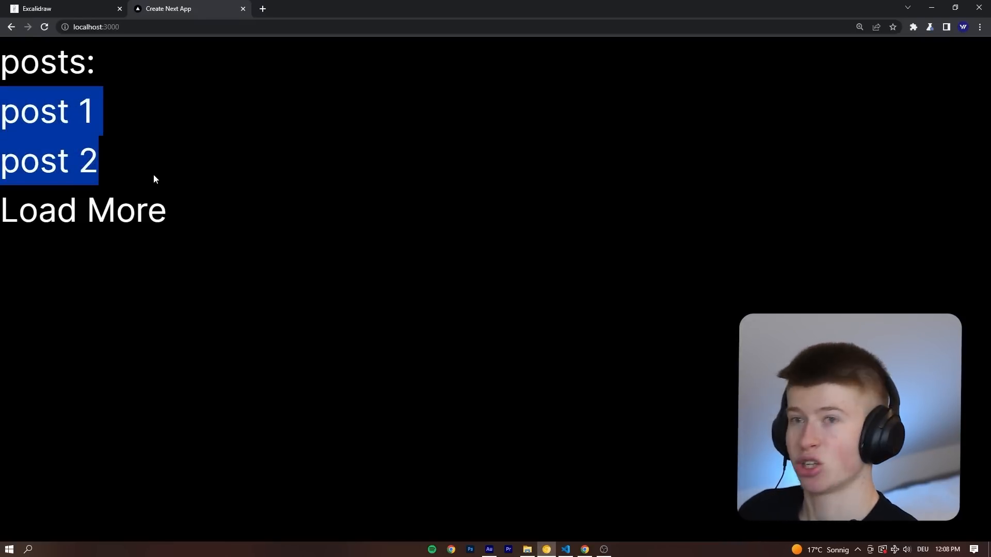
Load More in the browser to show post 3 and post 4, then return to the editor
left_click(83, 210)
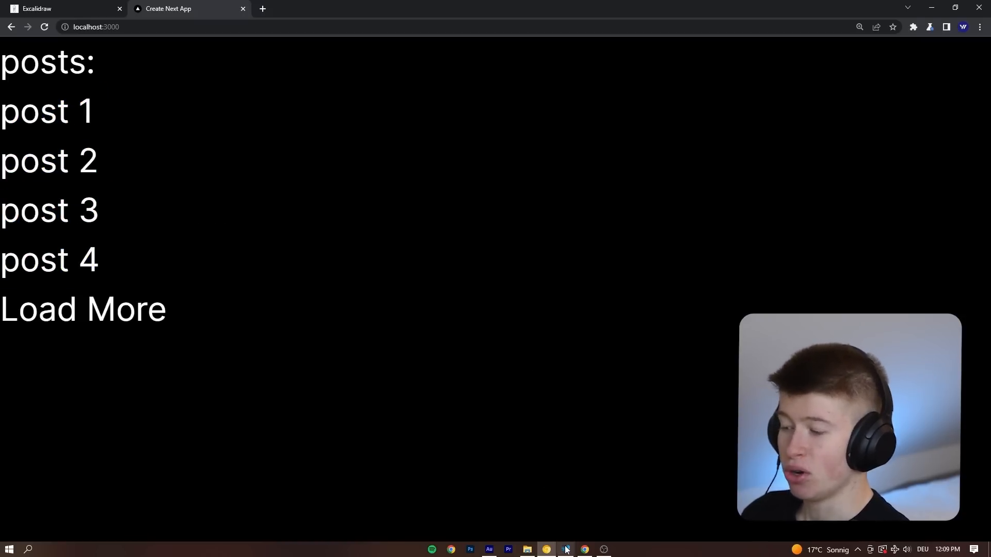
left_click(564, 549)
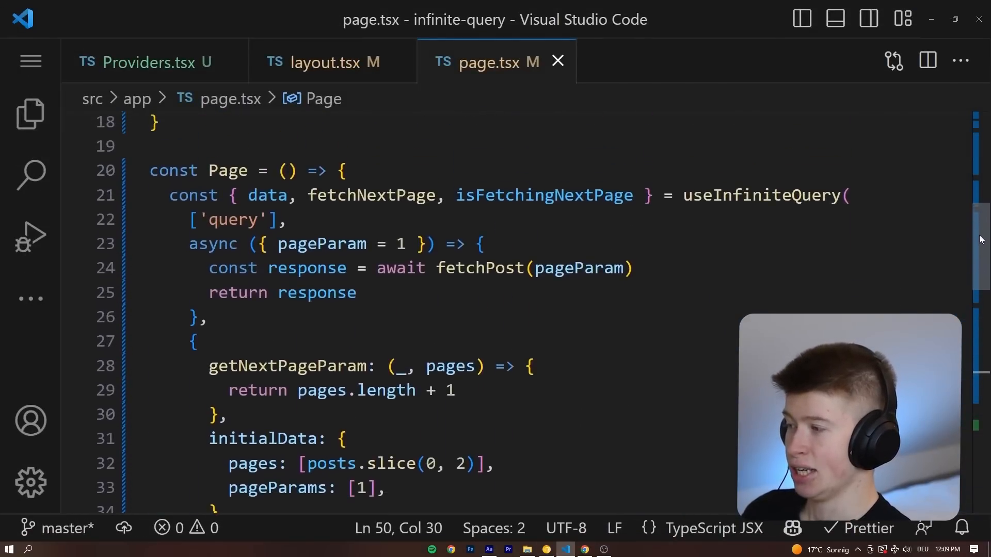
left_click_drag(277, 243, 414, 244)
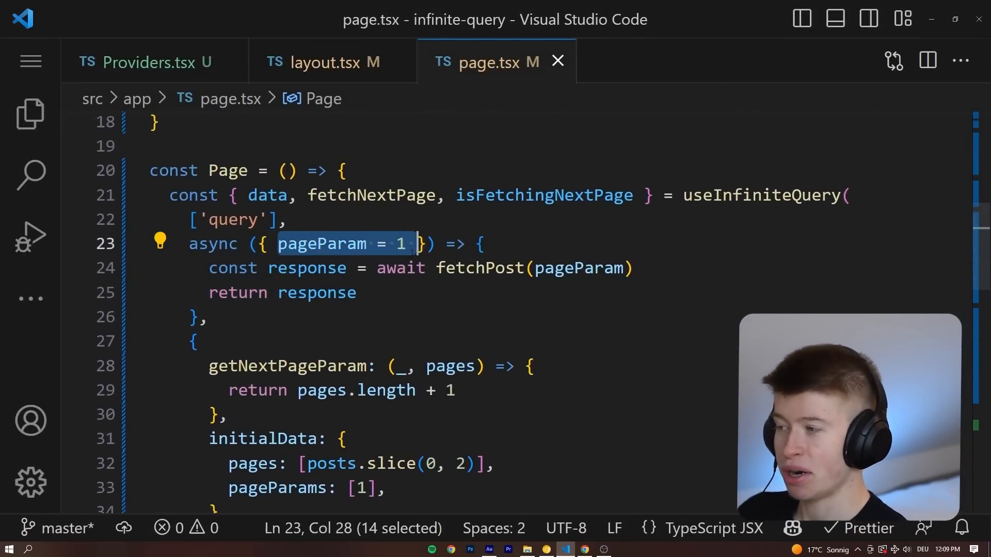
mouse_move(478, 269)
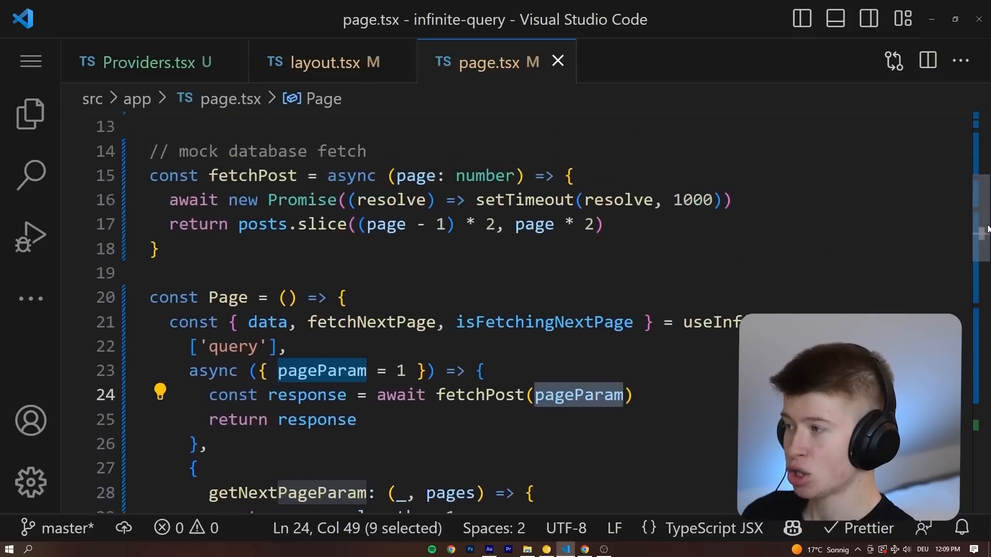
scroll("up", 3)
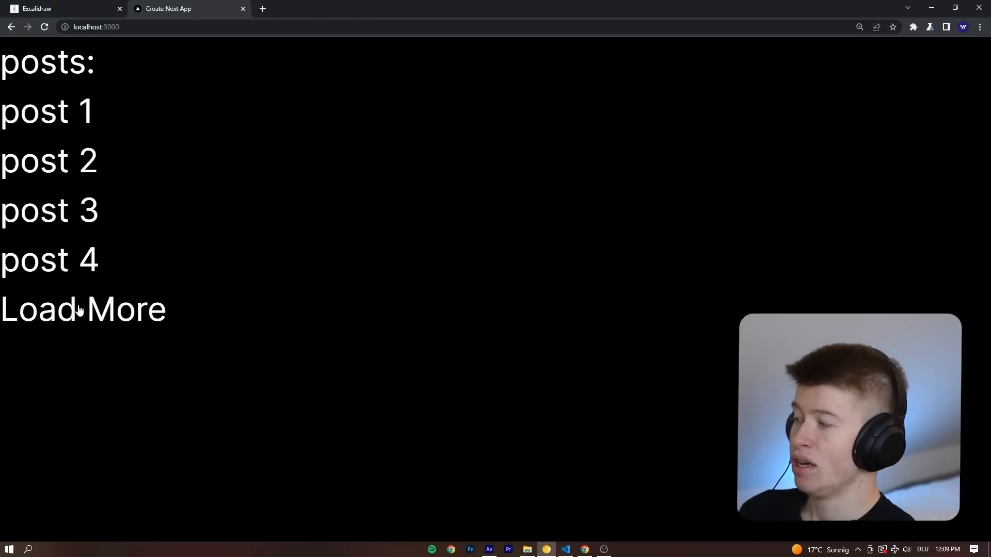
Load More repeatedly until posts 1–6 show and the button reads Nothing more to load
left_click(82, 308)
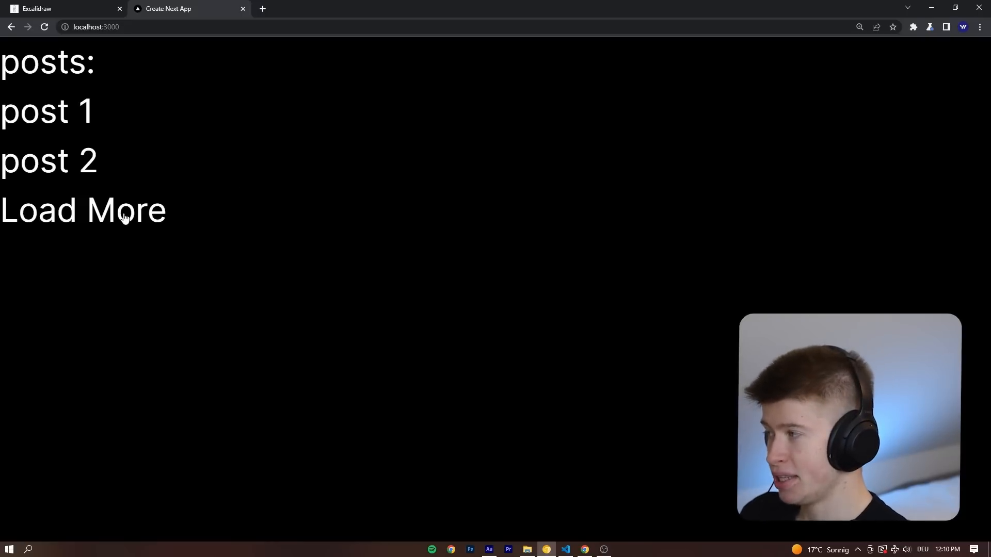
left_click(82, 210)
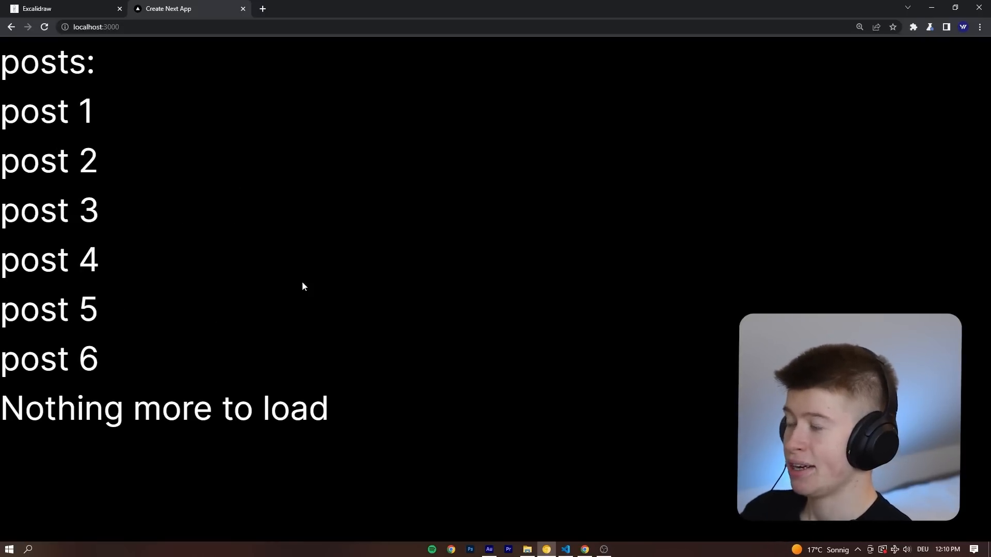
mouse_move(203, 327)
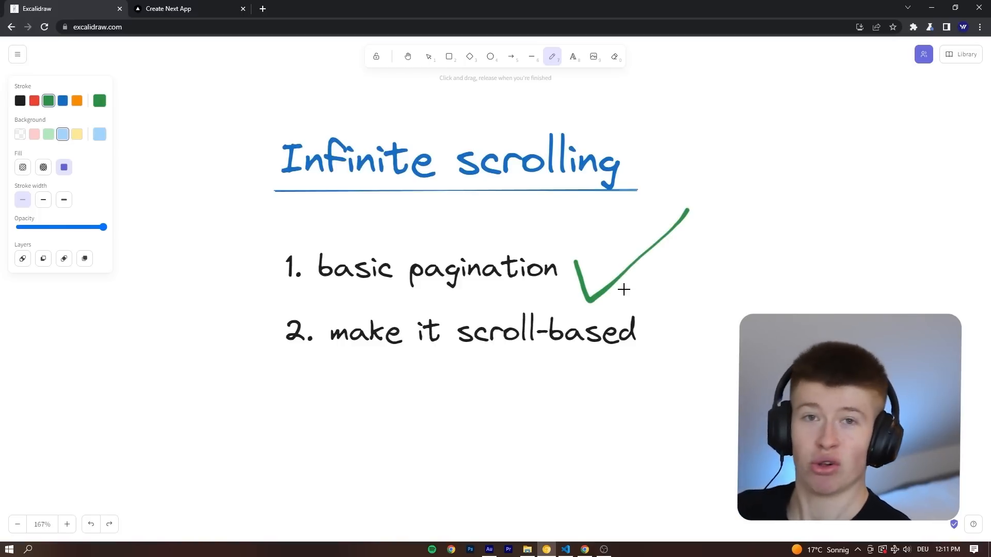
Switch from Excalidraw to the localhost:3000 app showing post 1, post 2 and Load More
left_click(188, 8)
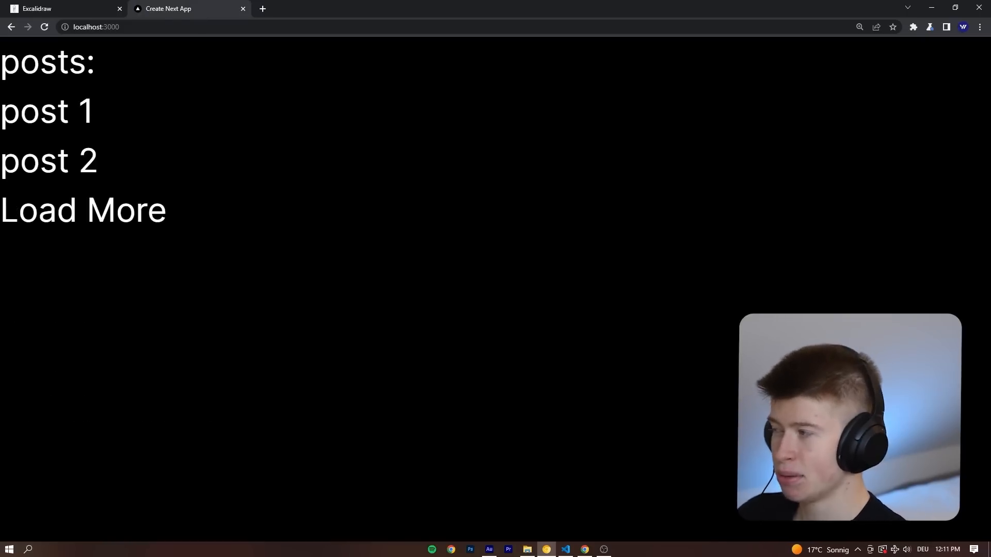
mouse_move(392, 109)
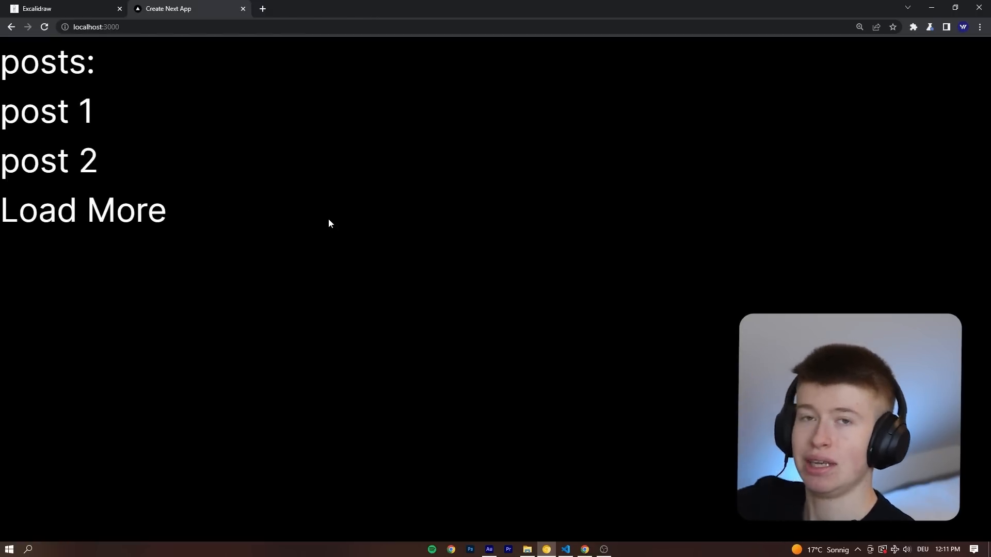
Add blue boxes labelled post 2 and post 3 below post 1 on the whiteboard
left_click(63, 8)
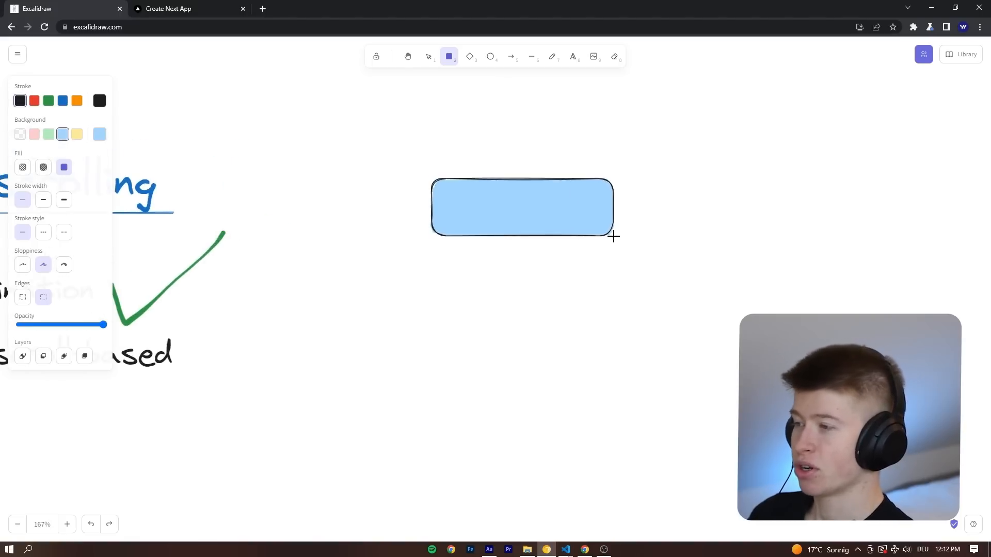
left_click_drag(431, 262, 616, 325)
type("püost")
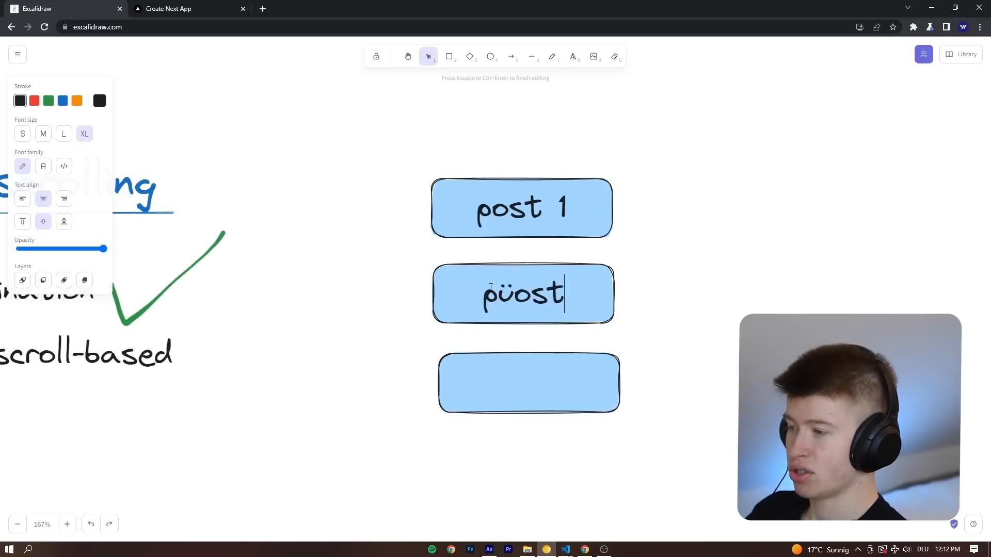
type("post 2")
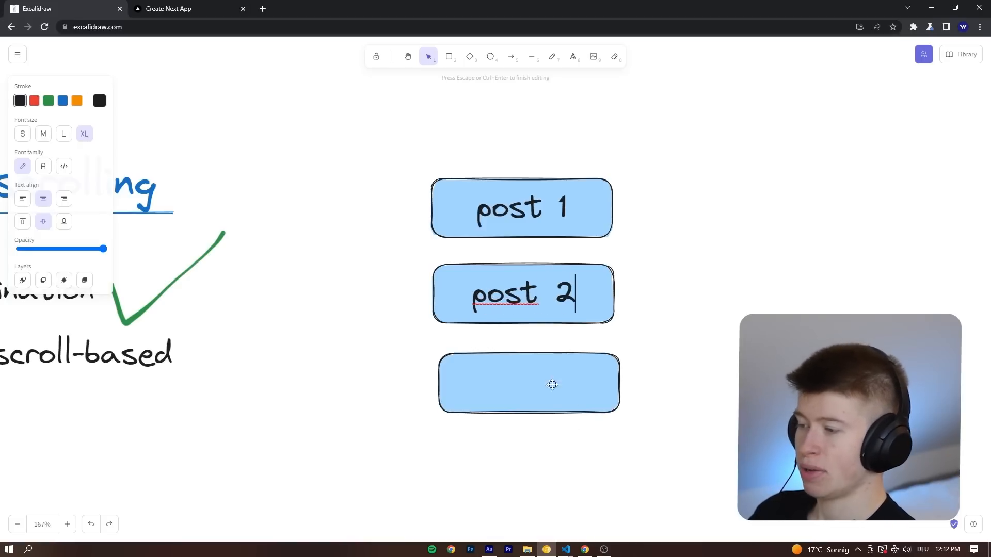
type("post 3")
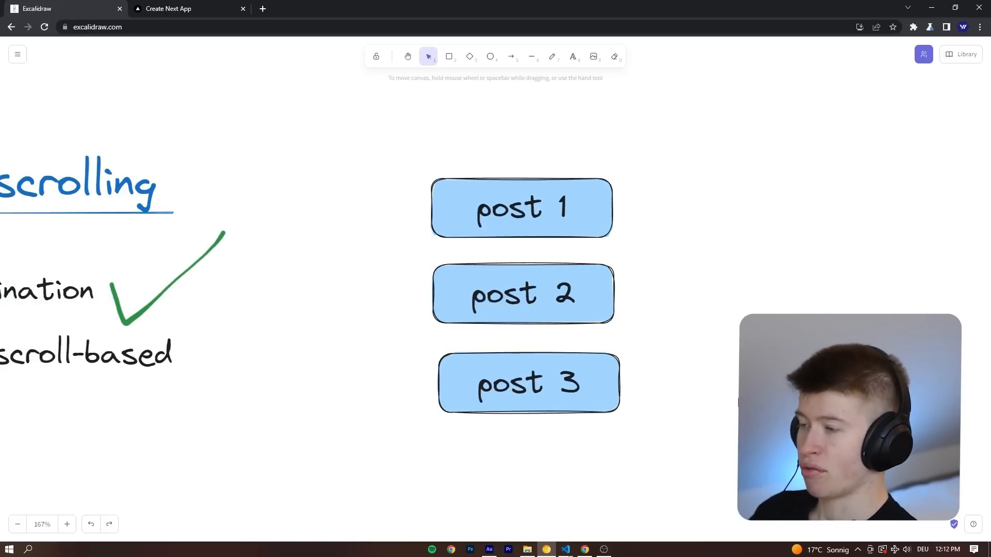
mouse_move(449, 56)
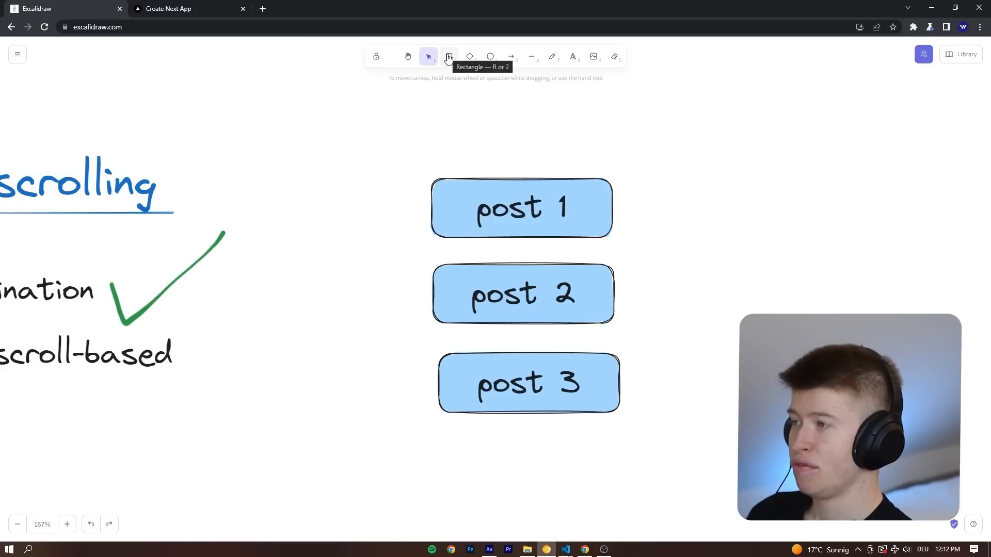
Draw a red viewport frame around posts 1–2 and duplicate a box as post 4
left_click(449, 55)
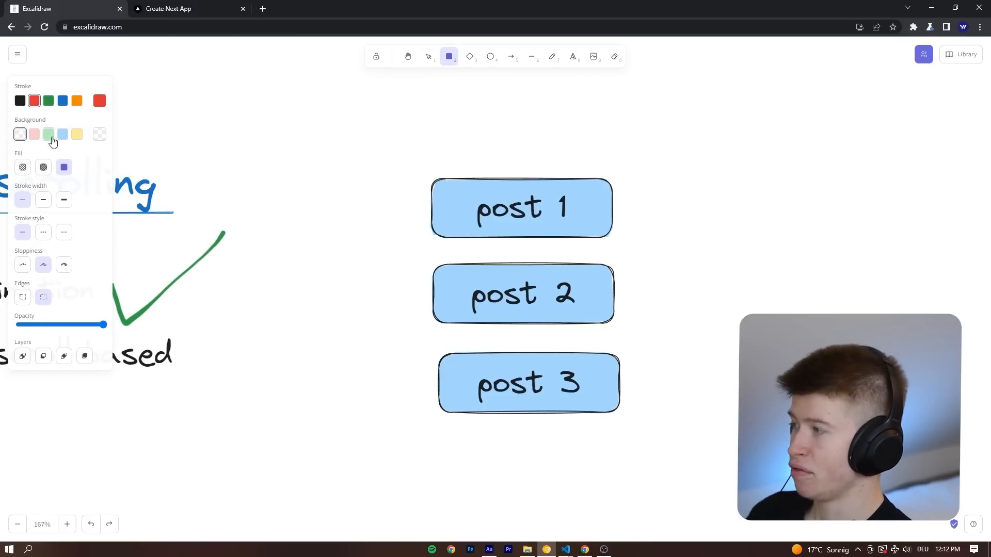
left_click_drag(359, 126, 725, 320)
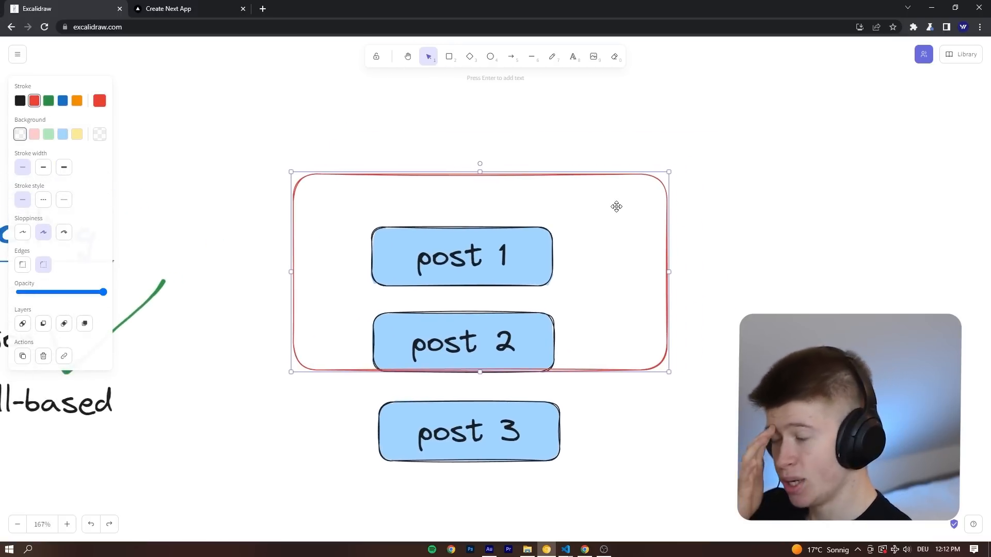
left_click_drag(616, 207, 586, 203)
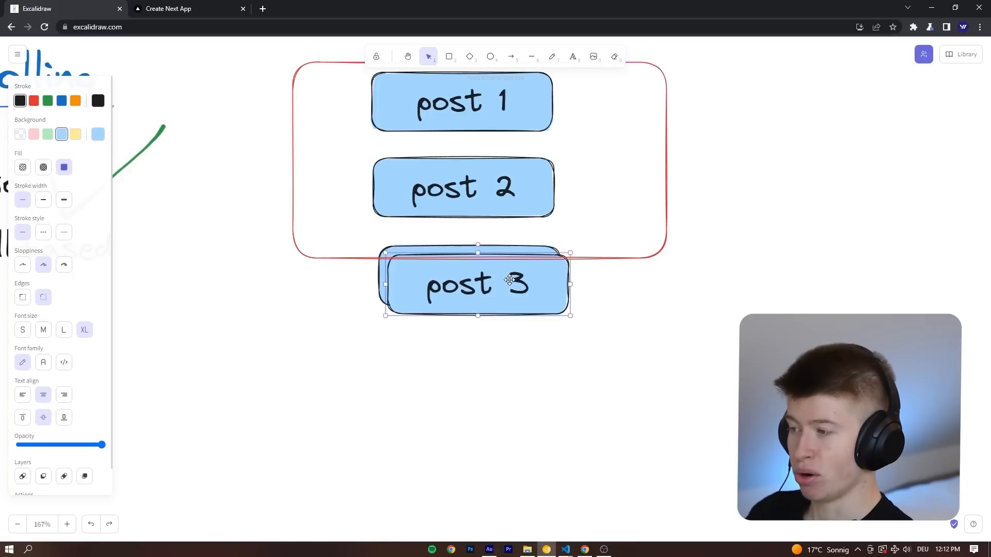
left_click_drag(477, 285, 459, 374)
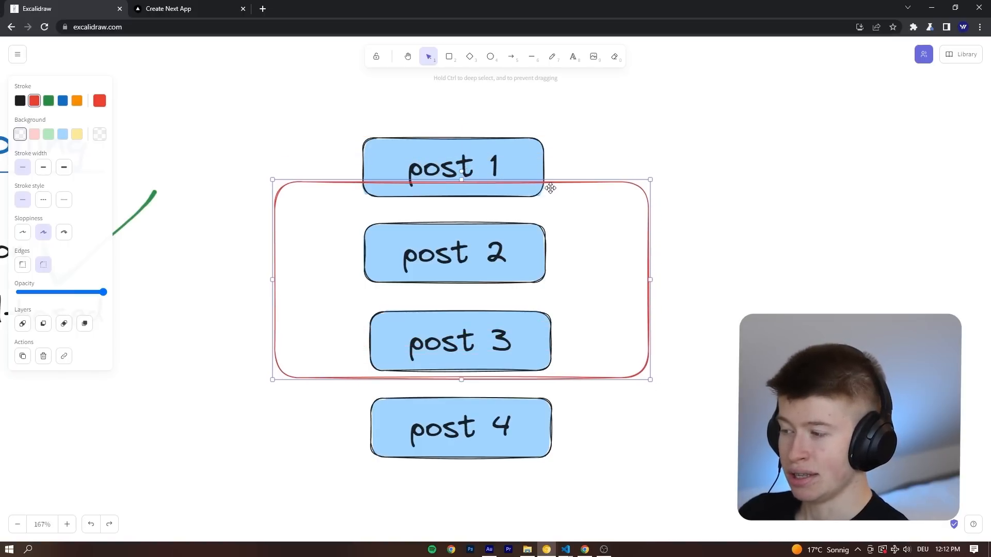
Move the red viewport frame down so it surrounds post 3 and post 4
left_click(462, 423)
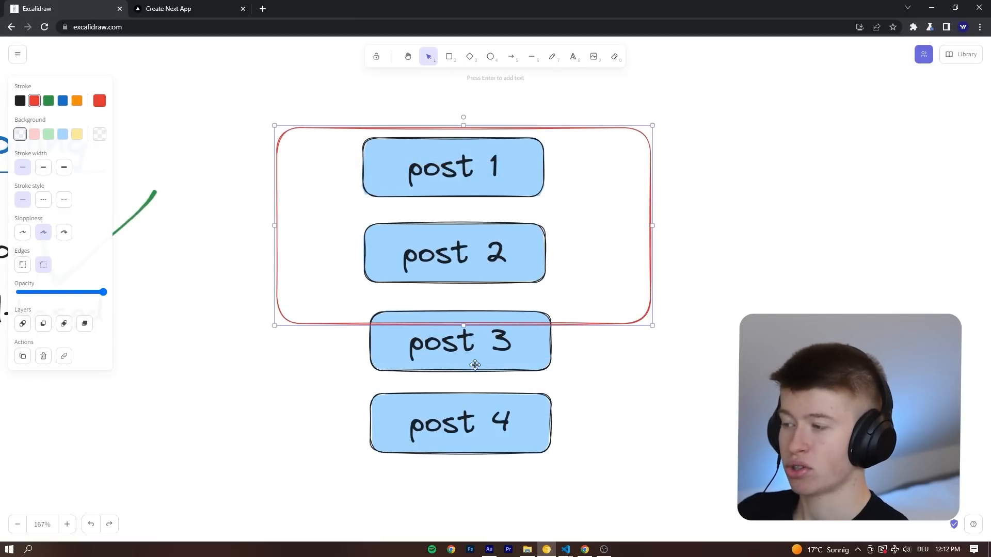
mouse_move(475, 415)
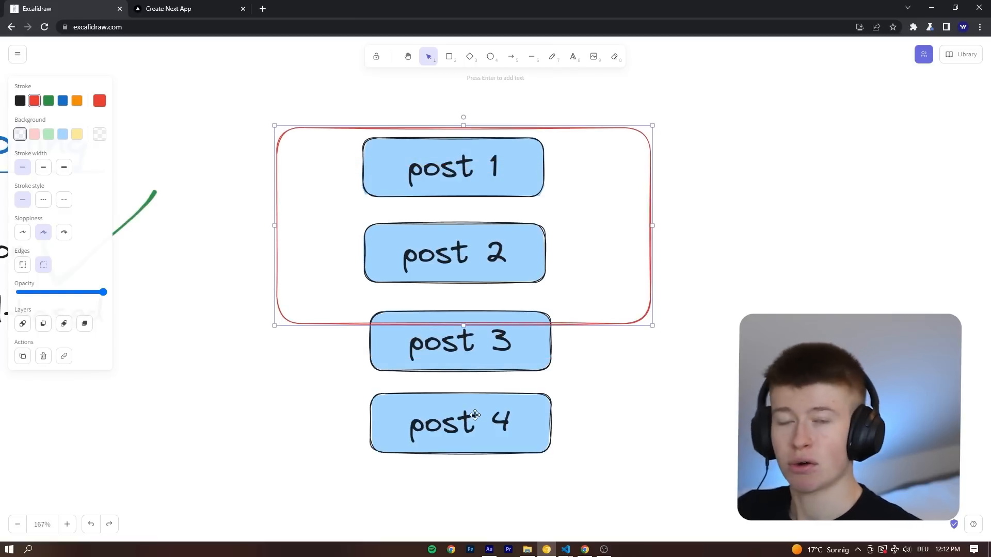
mouse_move(479, 408)
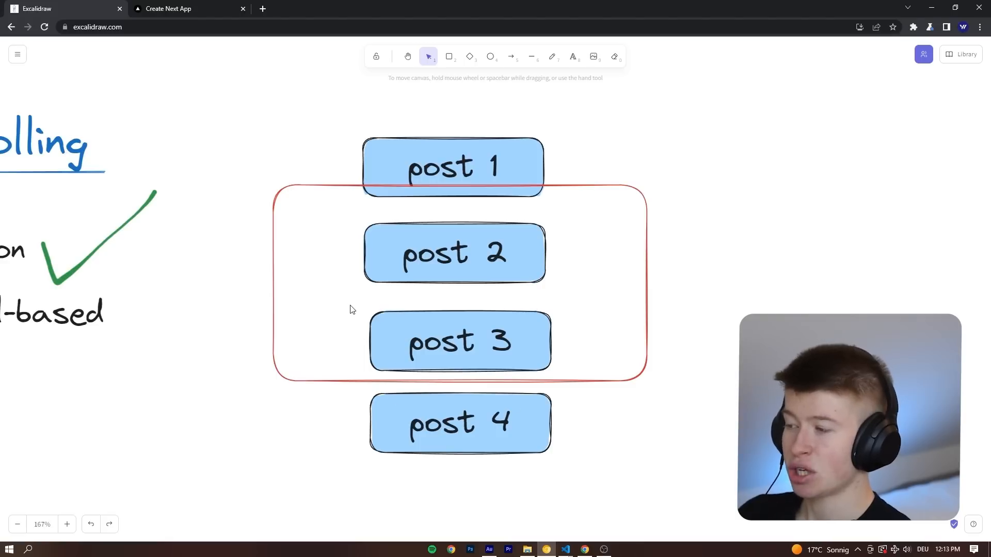
left_click(460, 342)
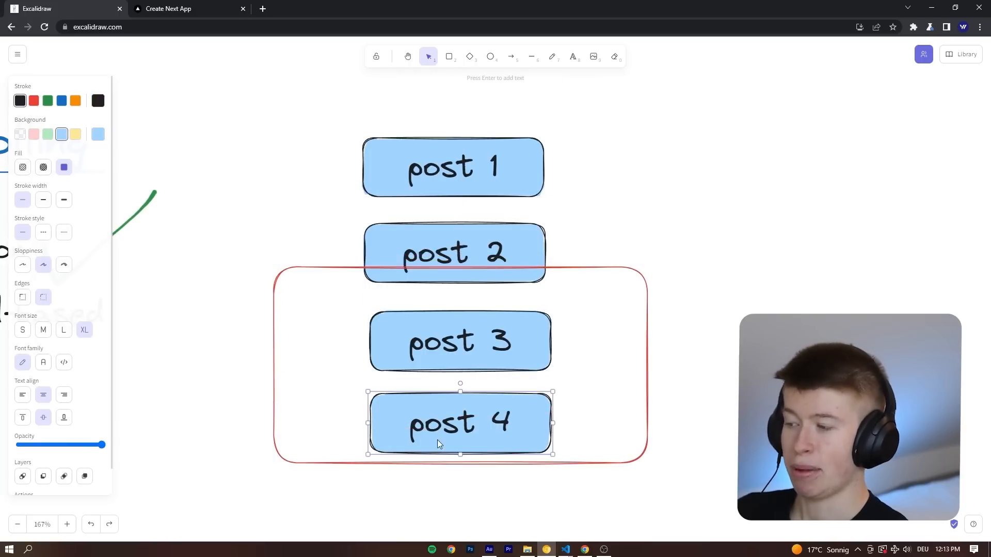
mouse_move(555, 304)
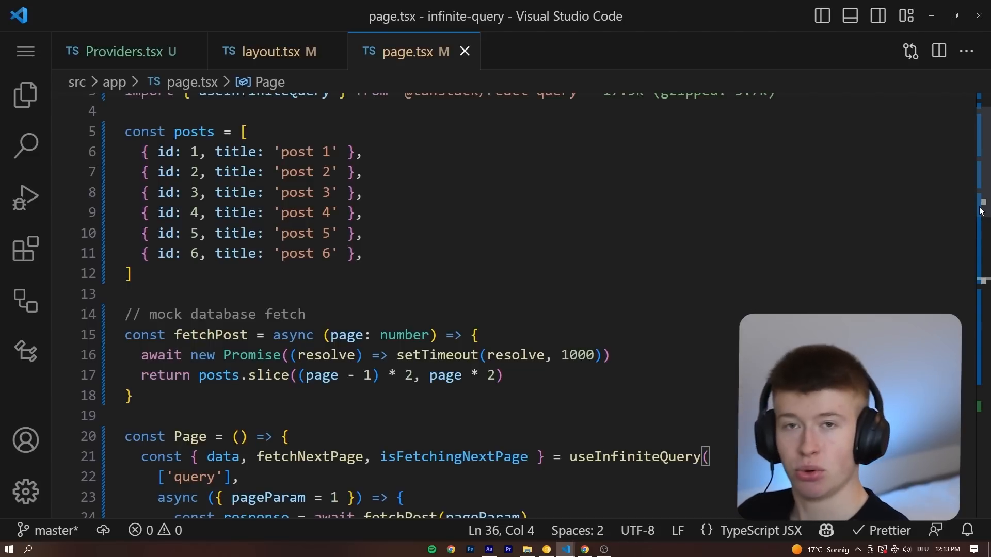
left_click(360, 212)
type("yarn")
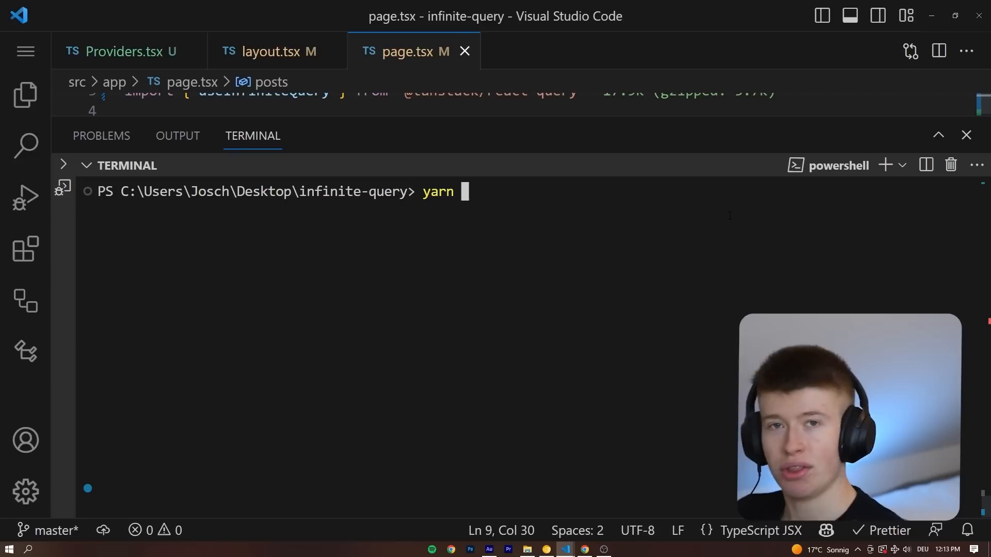
type("@")
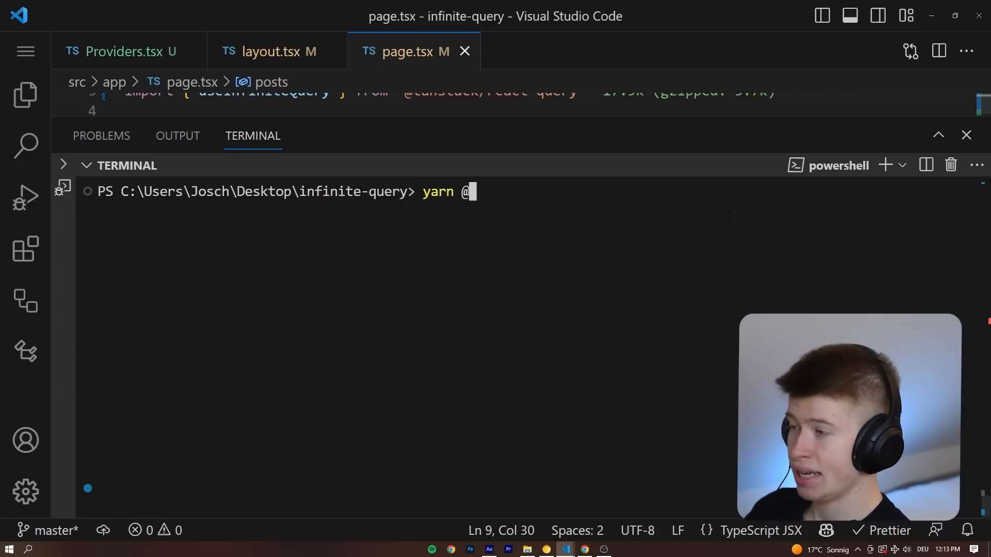
type("mantine/hook")
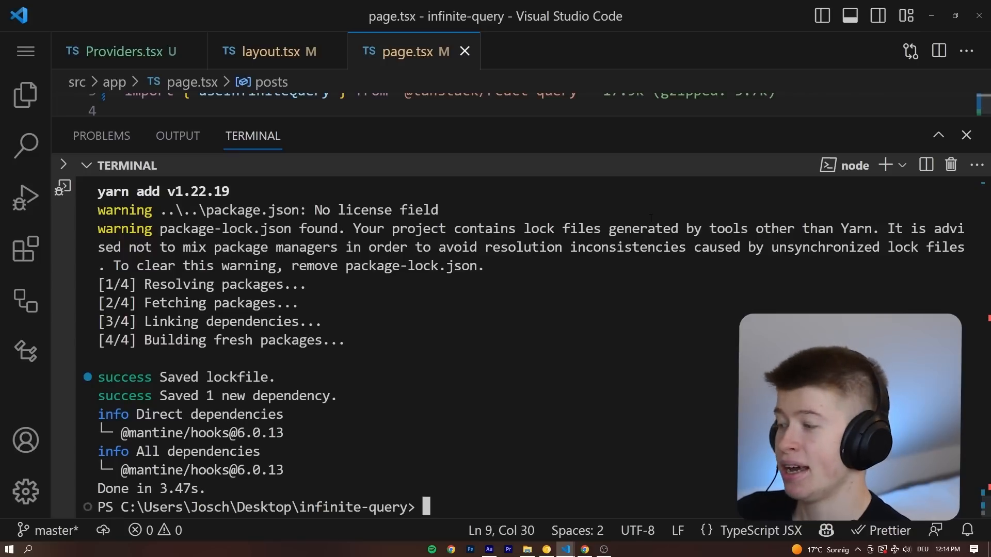
mouse_move(966, 134)
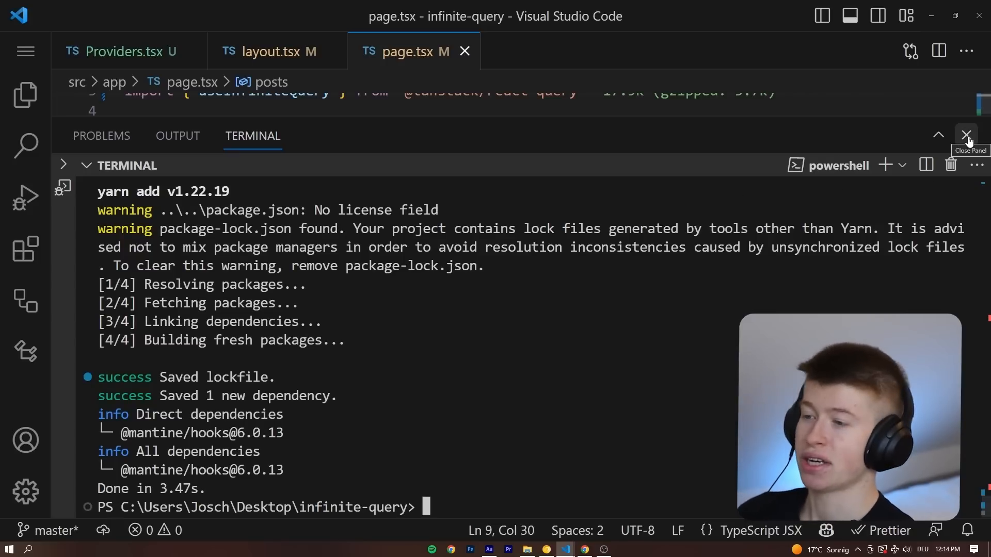
left_click(965, 135)
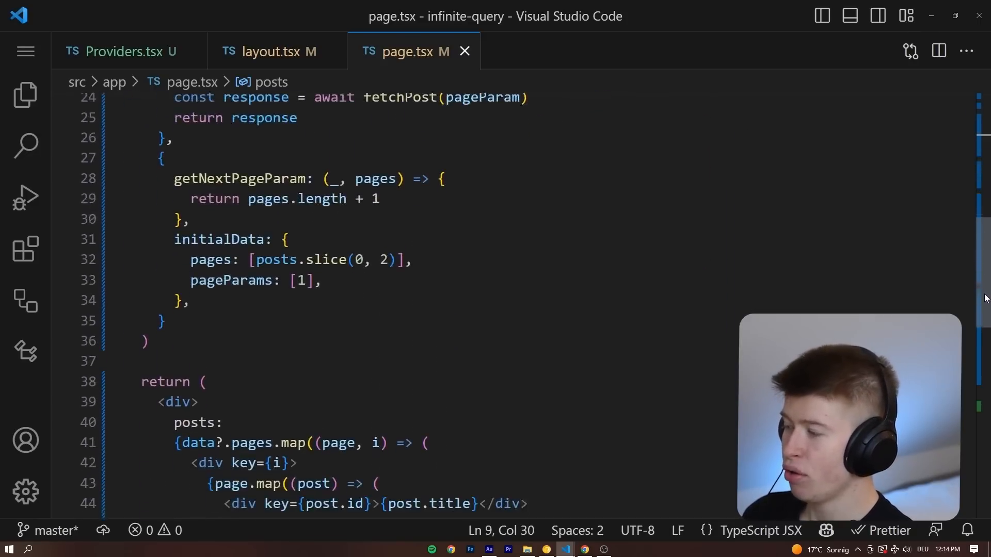
Declare const lastPostRef = useRef<HTMLElement>(null) below the query hook
left_click(145, 353)
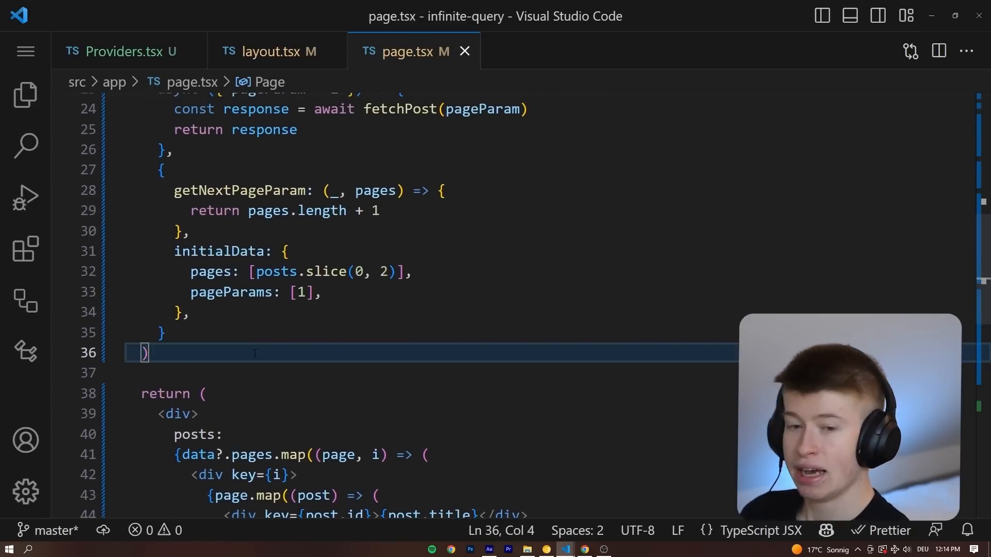
type("co")
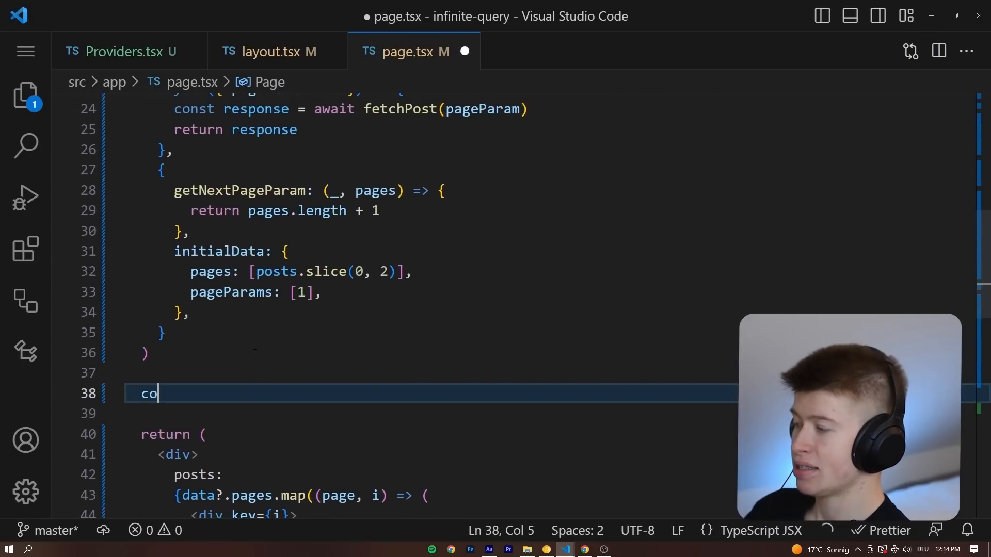
type("nst lastPost")
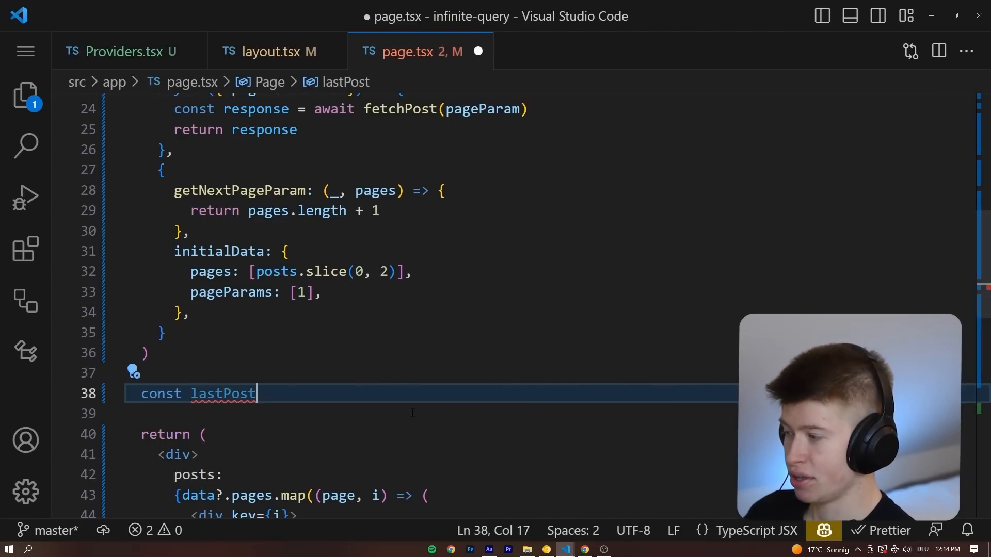
type("Ref = useRef")
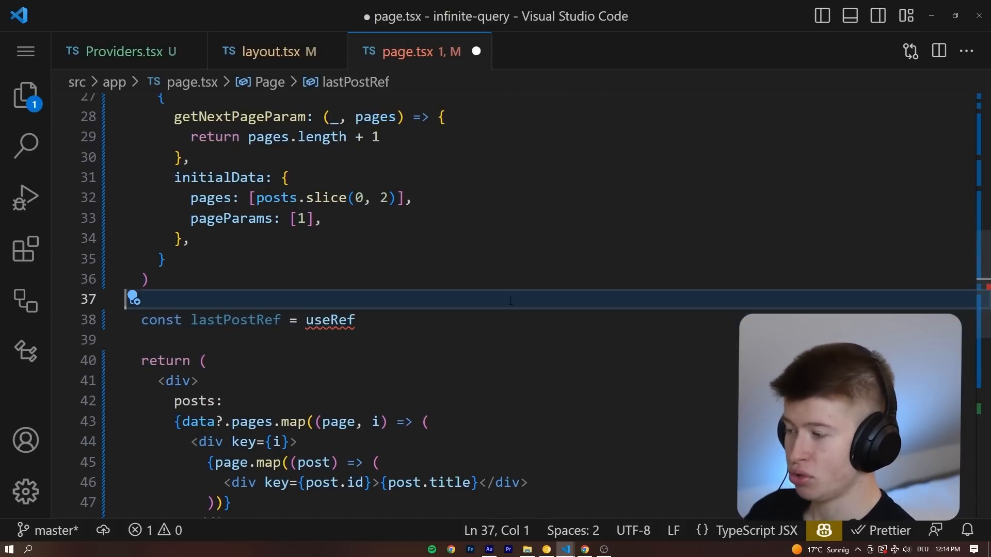
type("()")
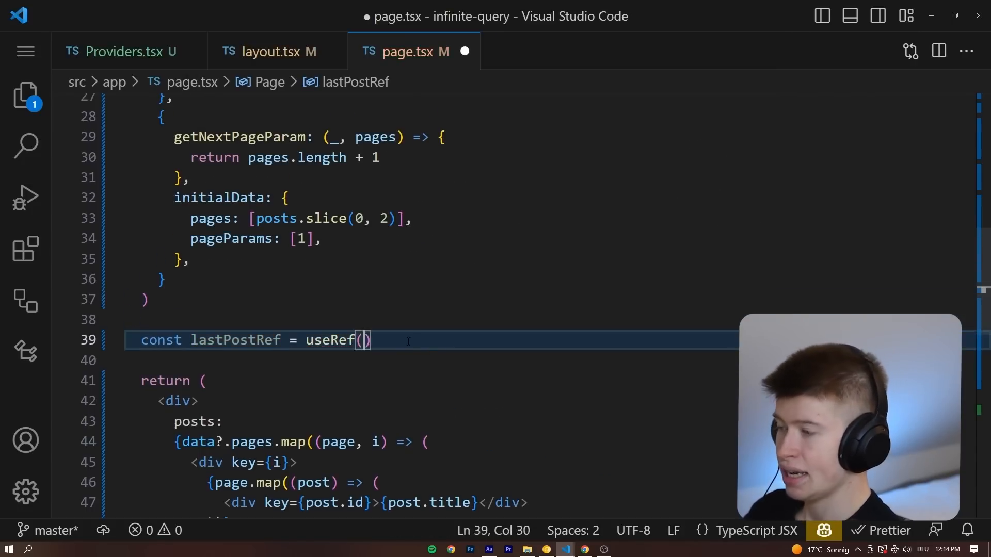
type("null")
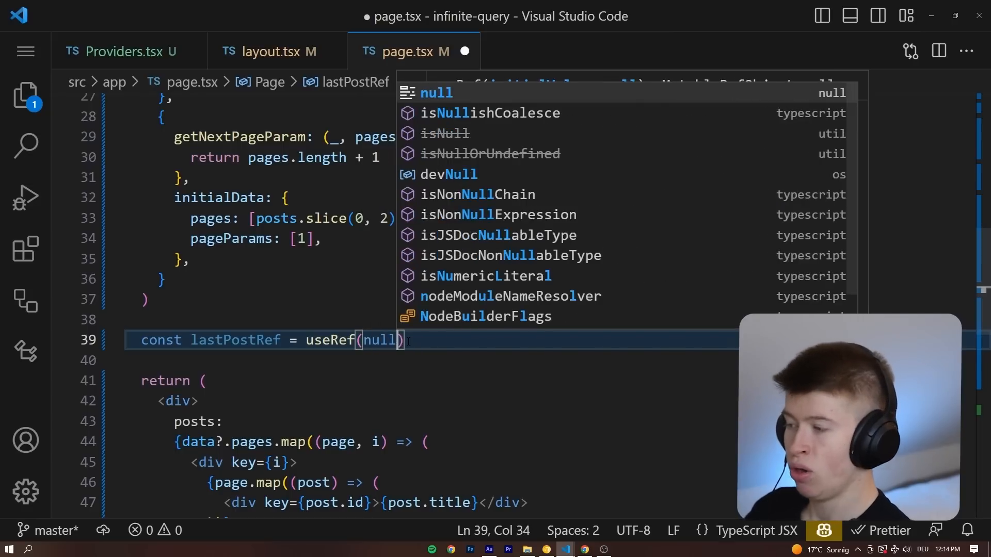
type("<")
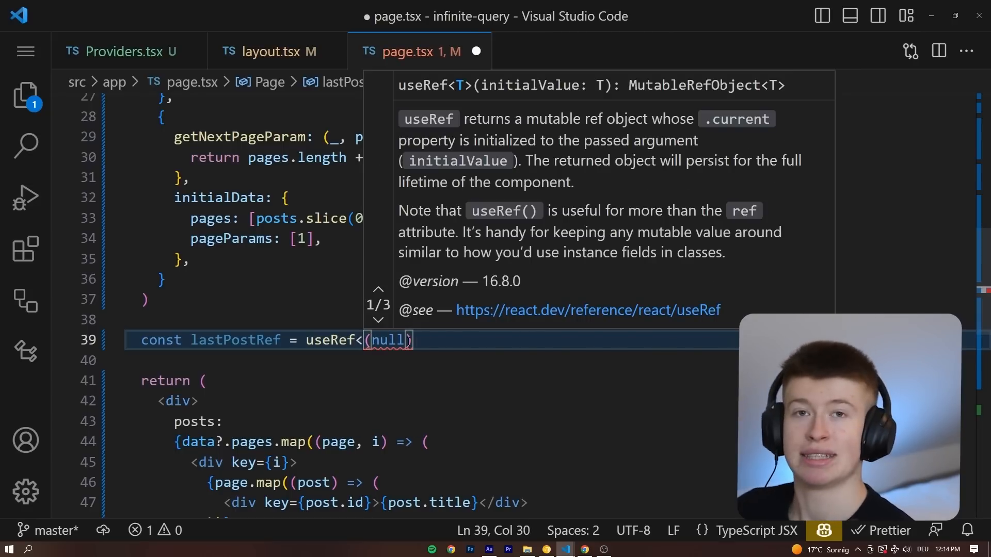
type("HTML")
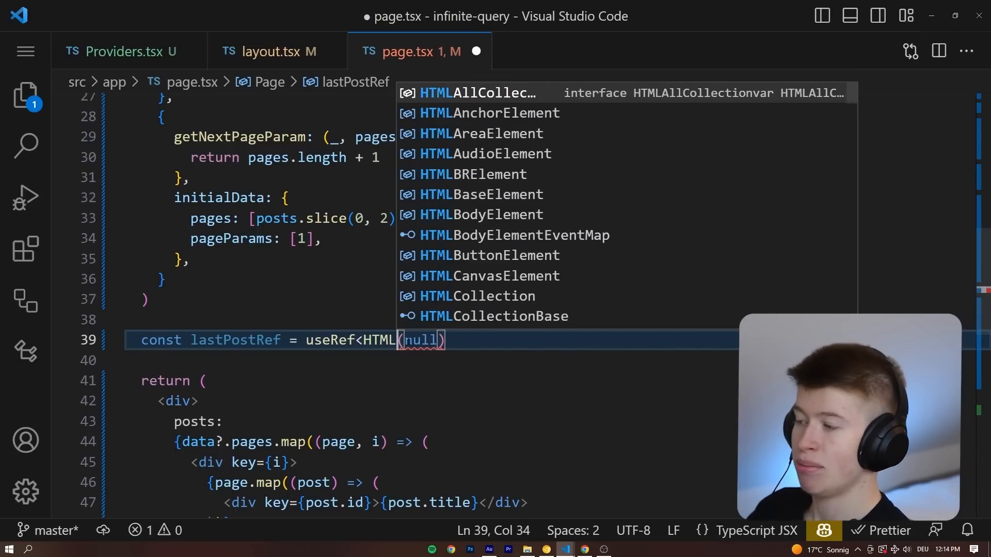
type("Element>")
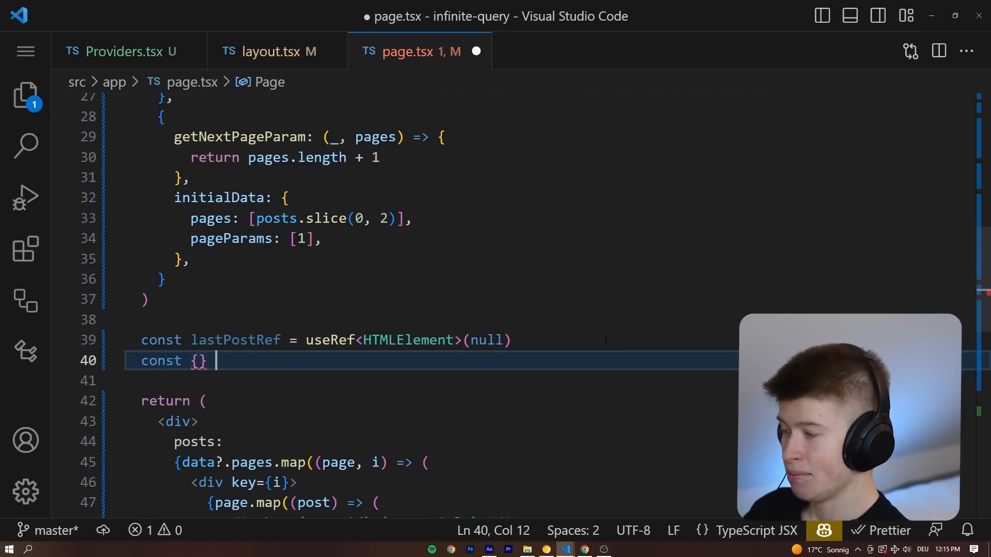
Destructure ref from useIntersection({ root: lastPostRef.current, threshold: 1 })
type("=")
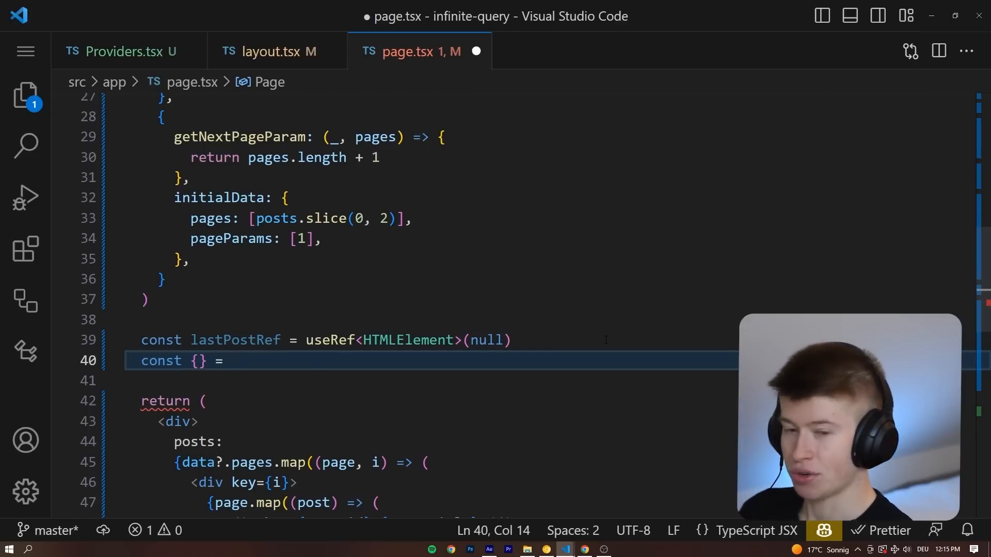
type("useIntersection")
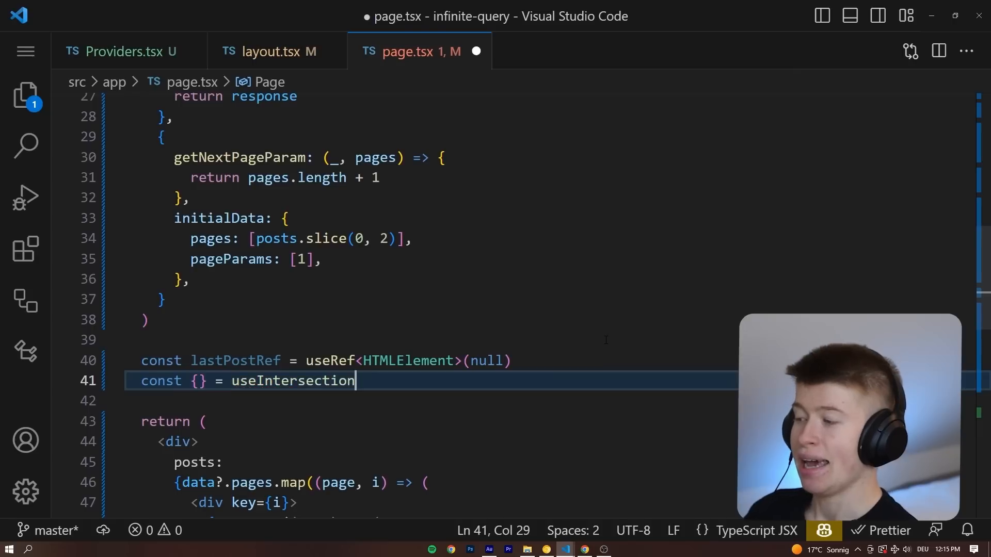
type("()")
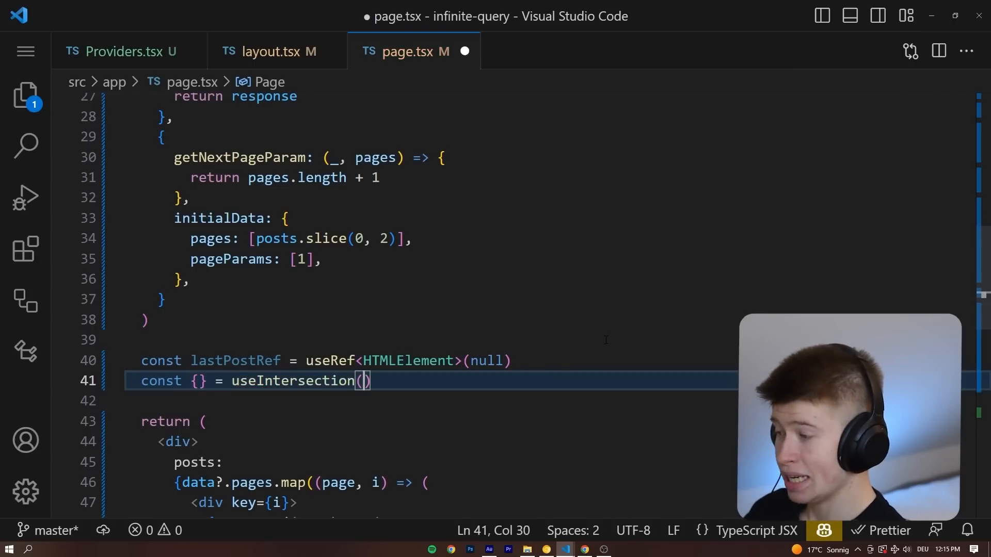
type("root:")
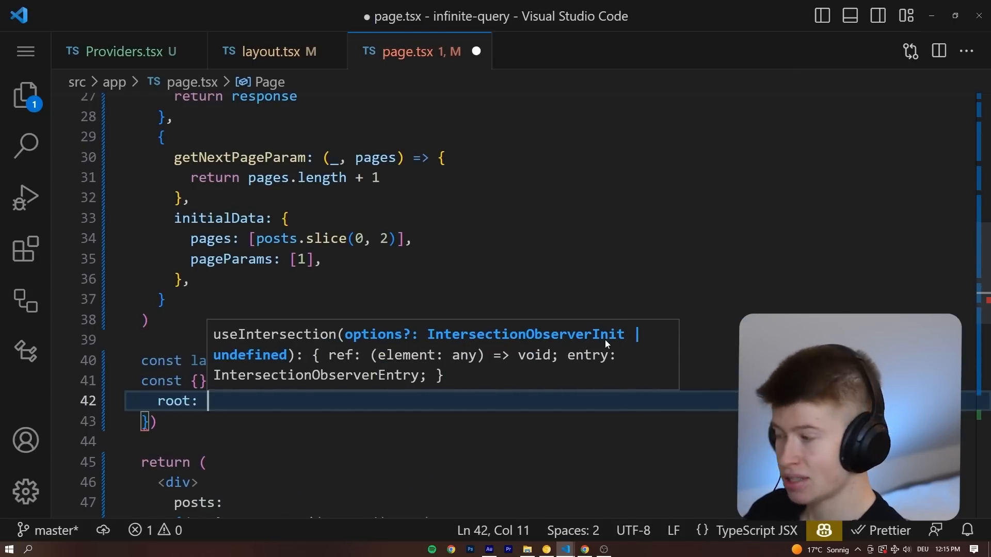
type("lastPostRef.cu")
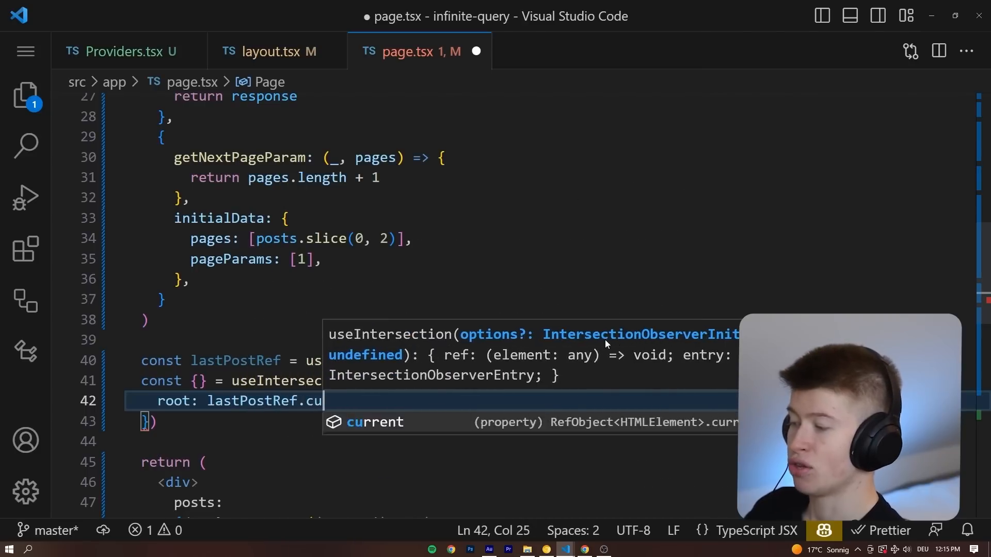
type("rent")
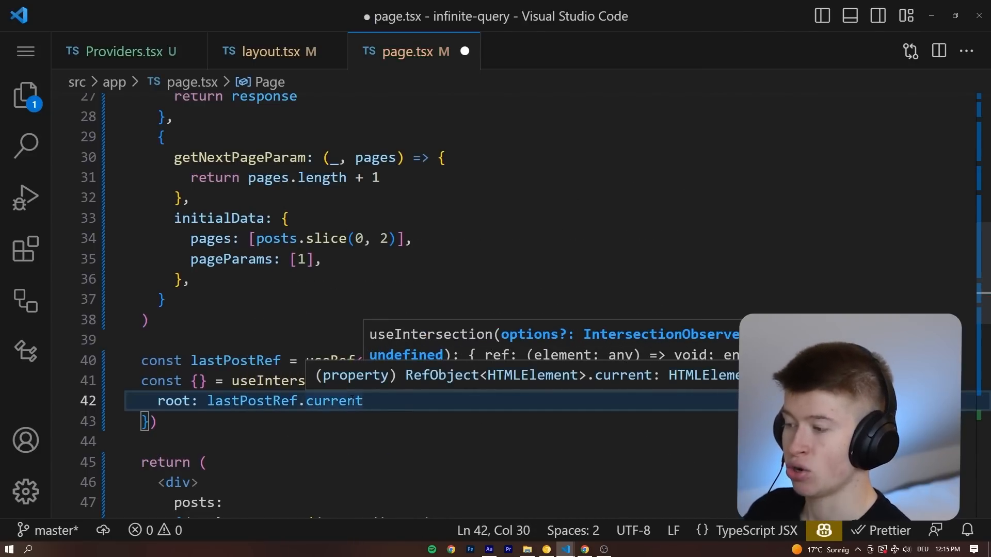
type("t")
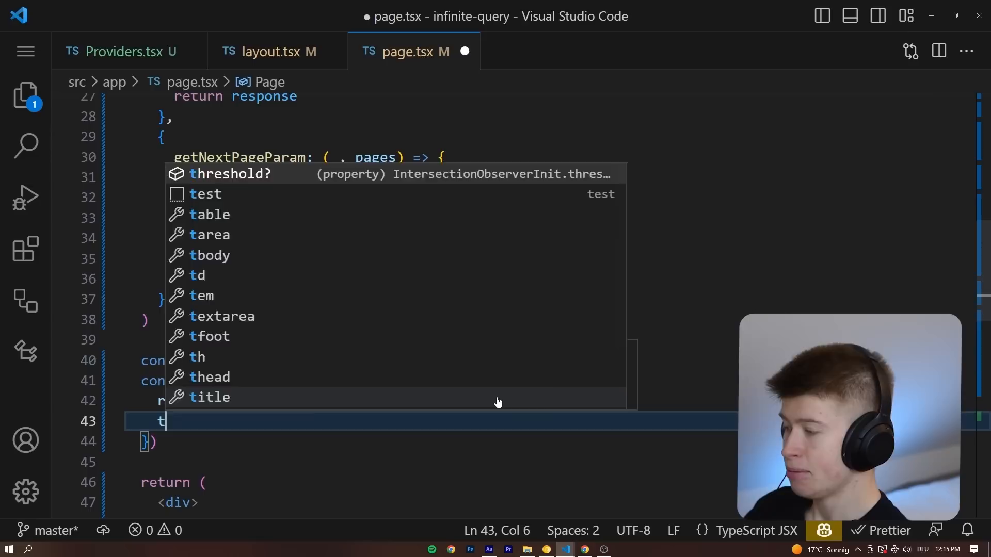
type("hreshold: 1")
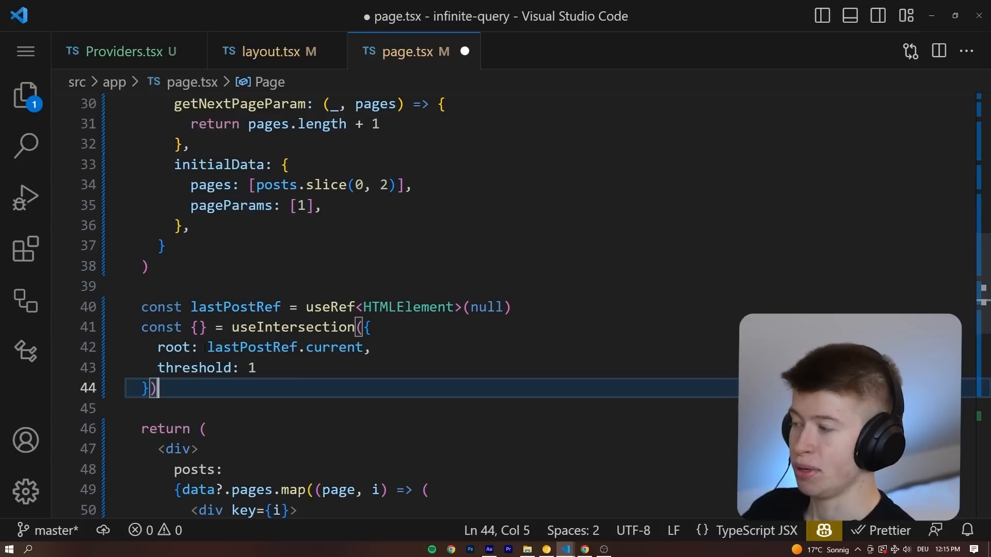
type("ref,")
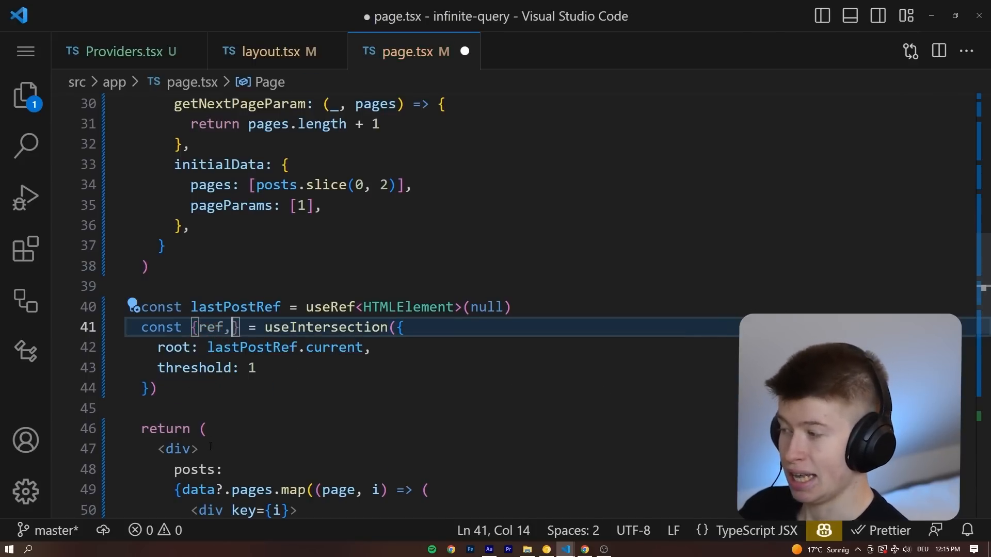
Destructure entry too and call fetchNextPage() when entry.isIntersecting
type("entry")
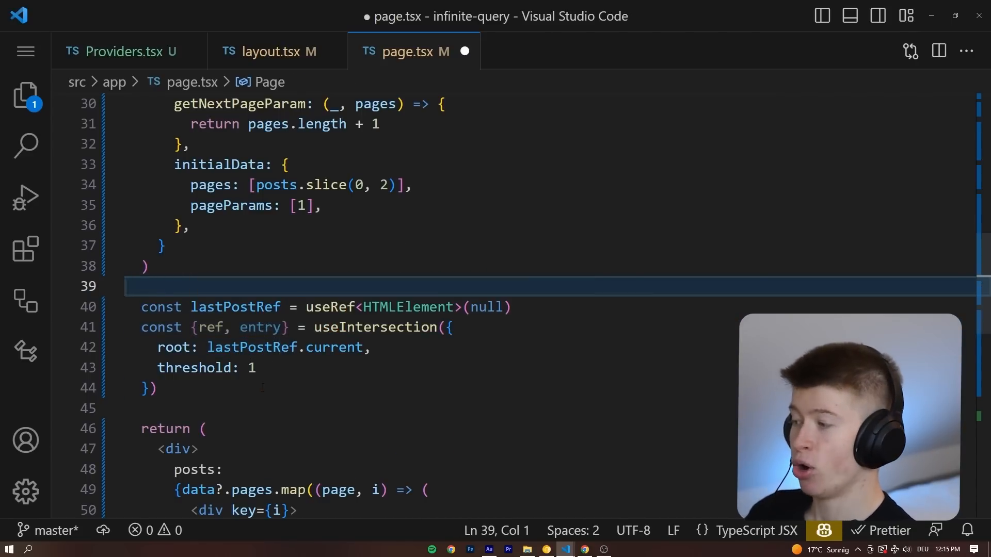
type("if(")
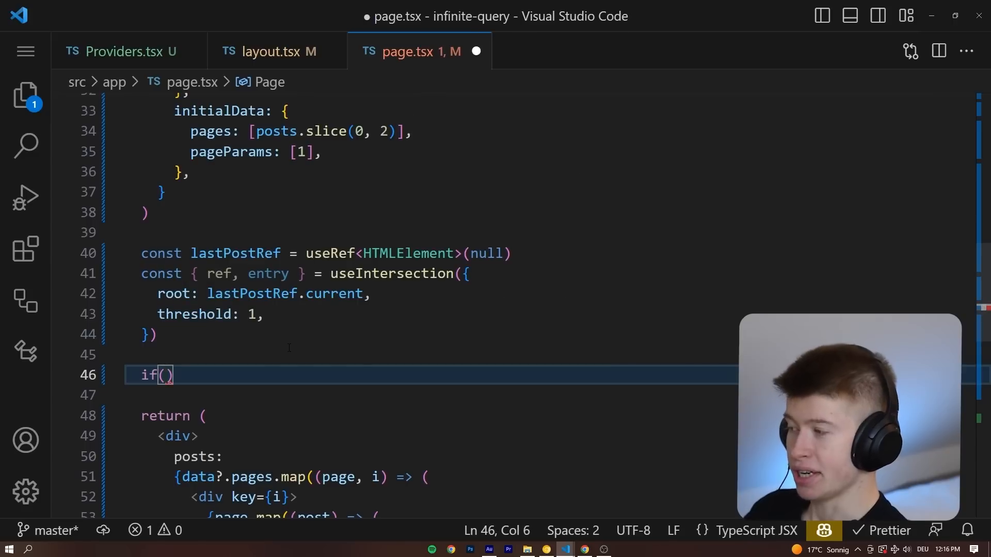
type("entry.isIntersecting")
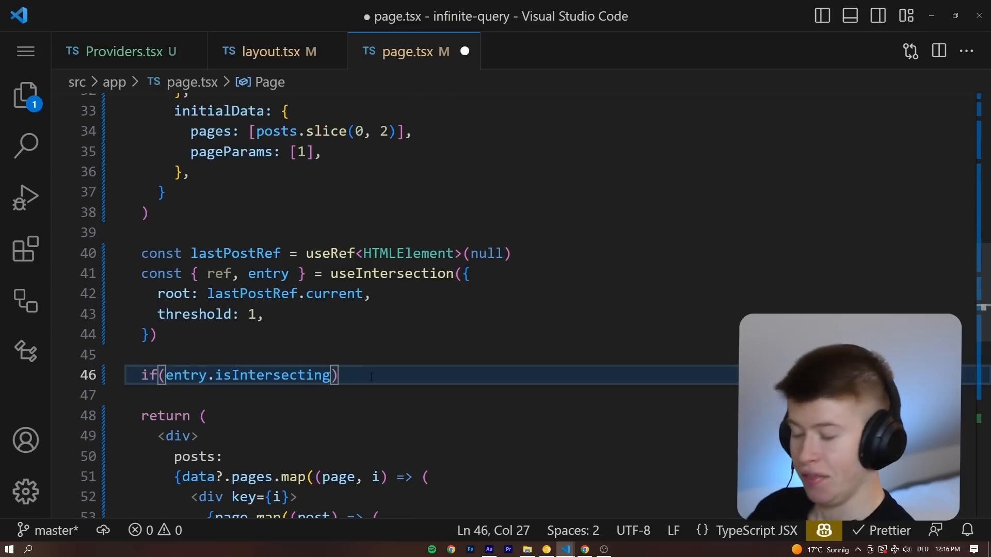
type("fetchNextPage(")
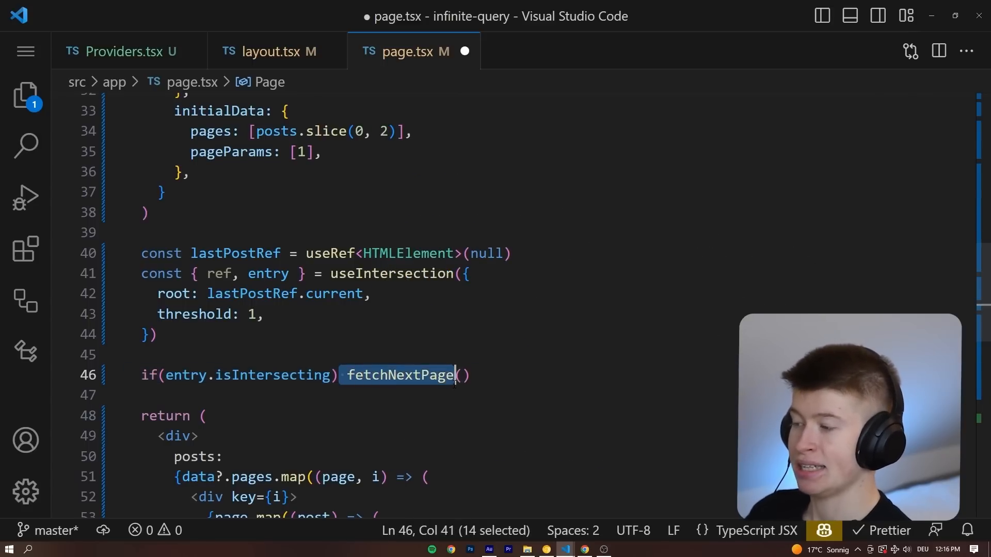
scroll("up", 3)
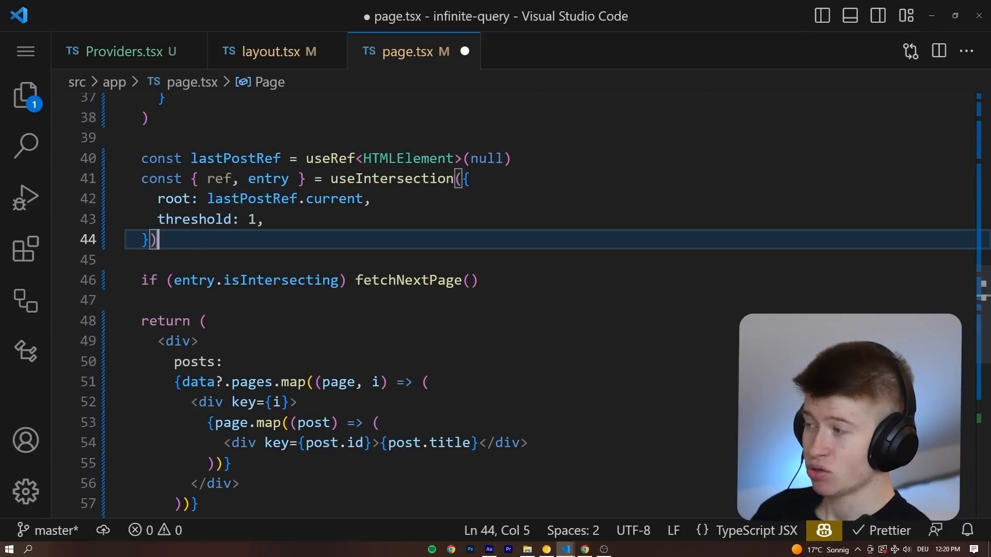
Define const _posts = data?.pages.flatMap((page) => page) after the fetch condition
left_click(479, 279)
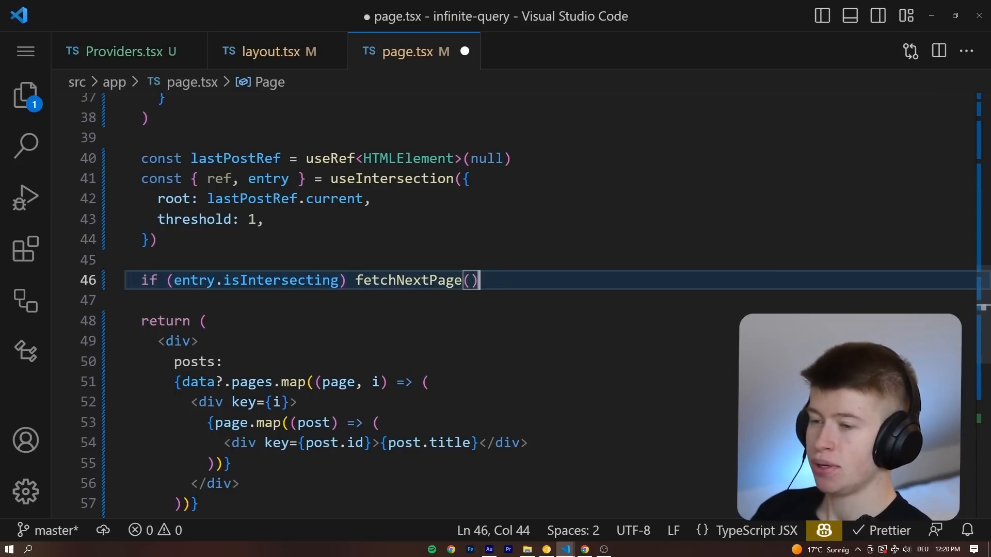
key("Enter")
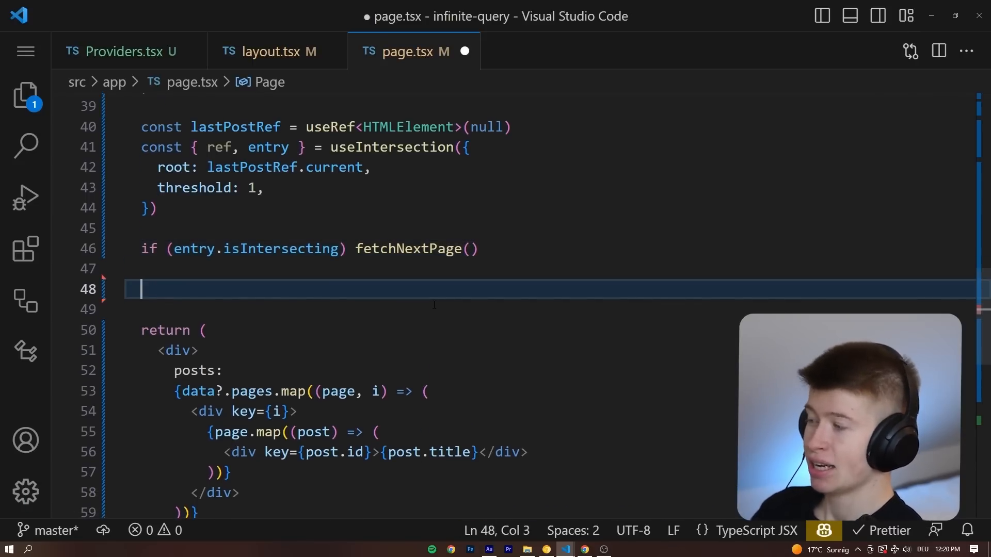
type("const")
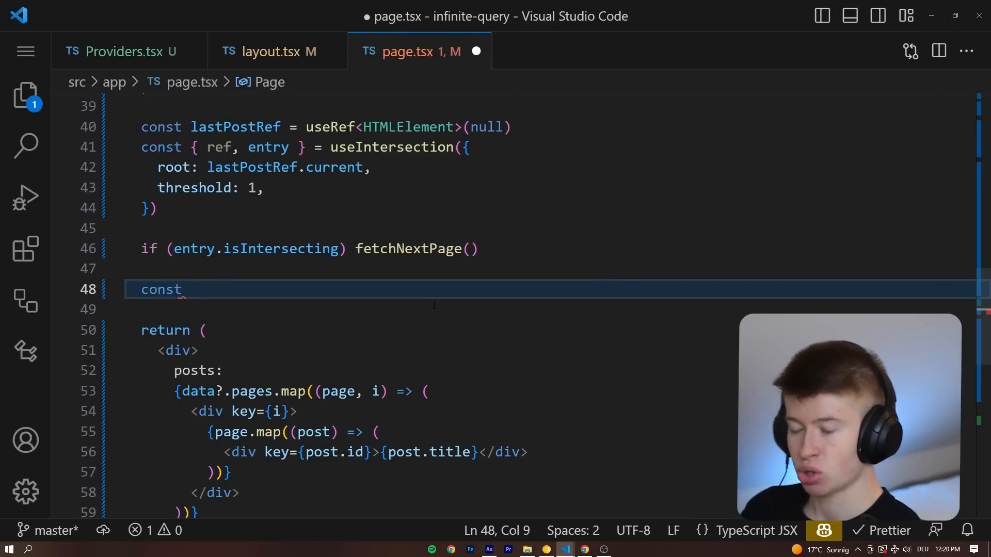
type("posts")
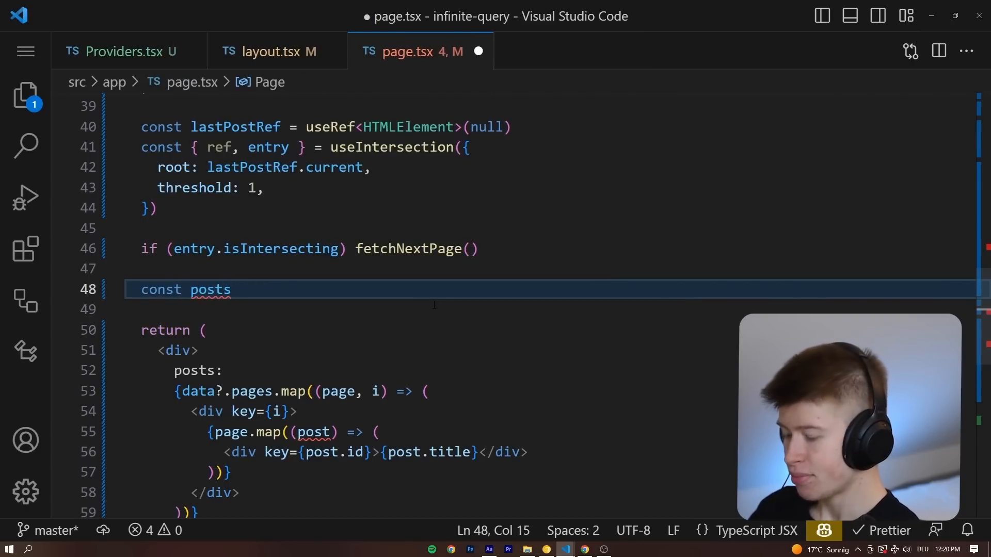
type("= data?")
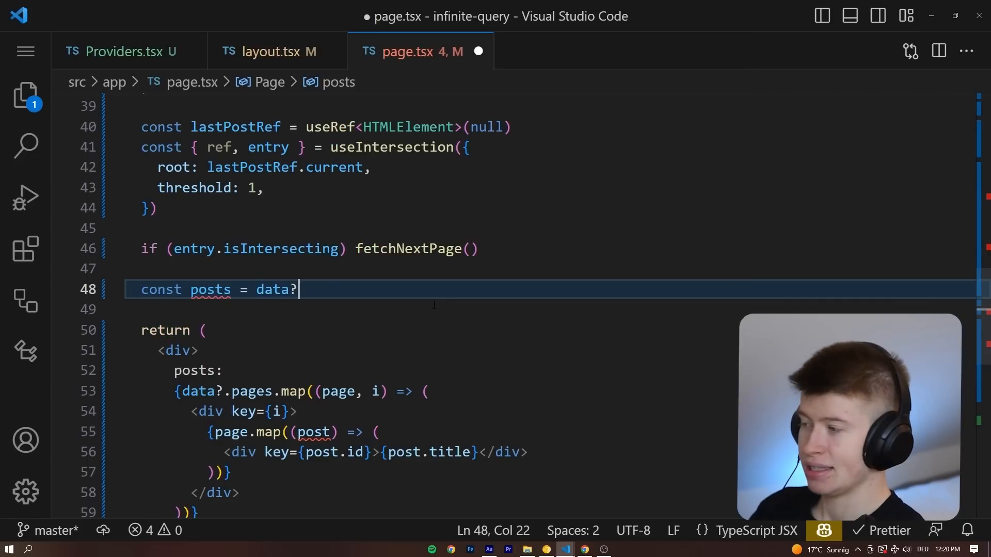
type(".pages")
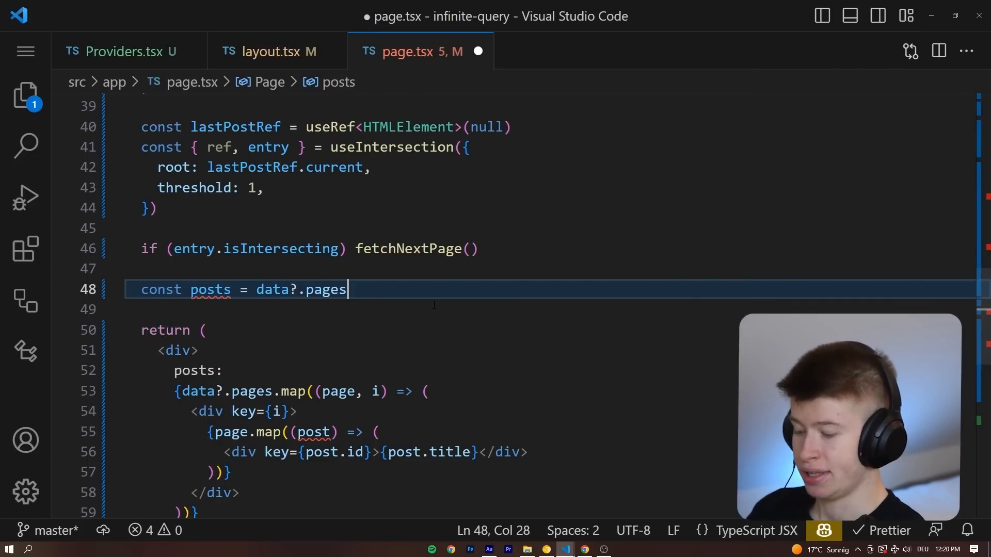
type(".flat")
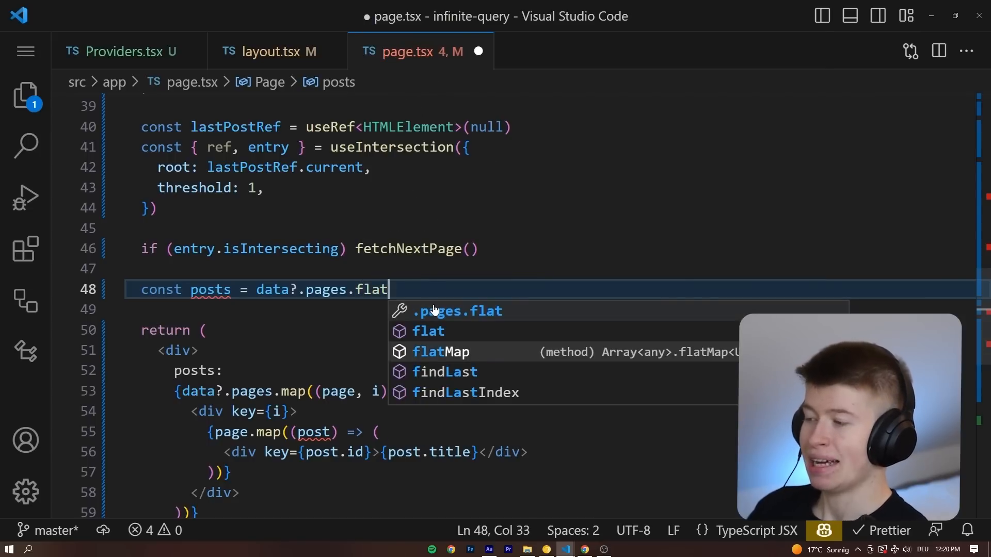
type("Map")
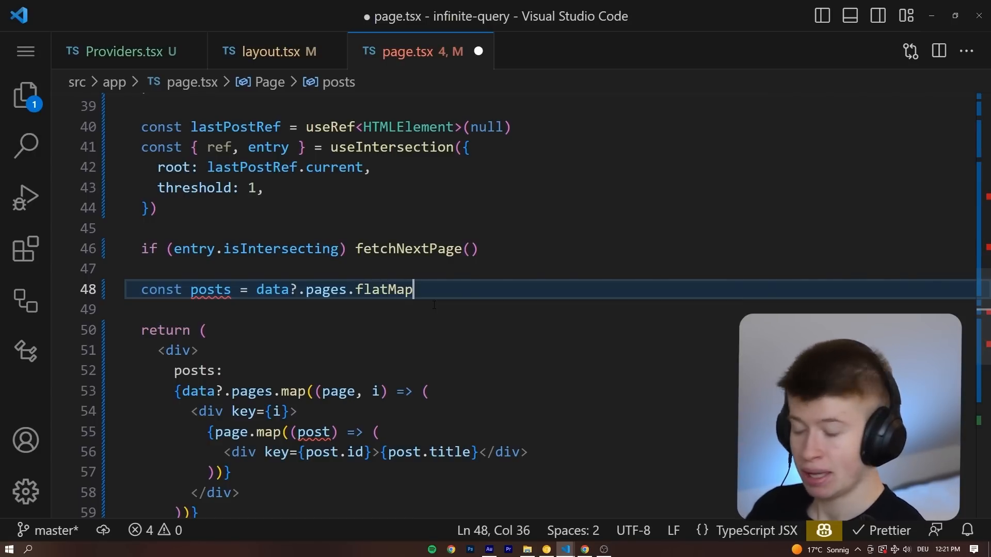
type("(page) => page)")
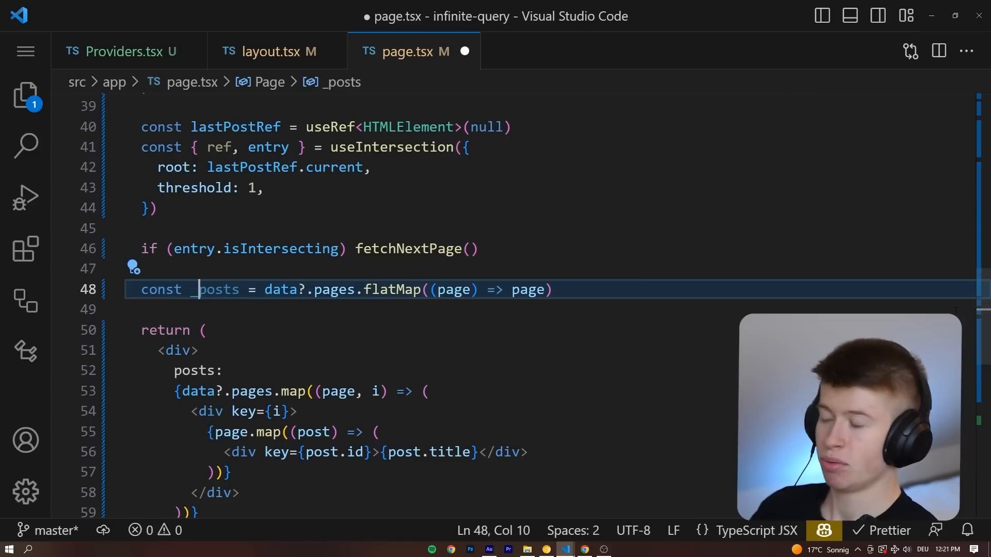
Replace the nested pages map in the JSX with {_posts?.map((post) => { return (...) })}
double_click(216, 289)
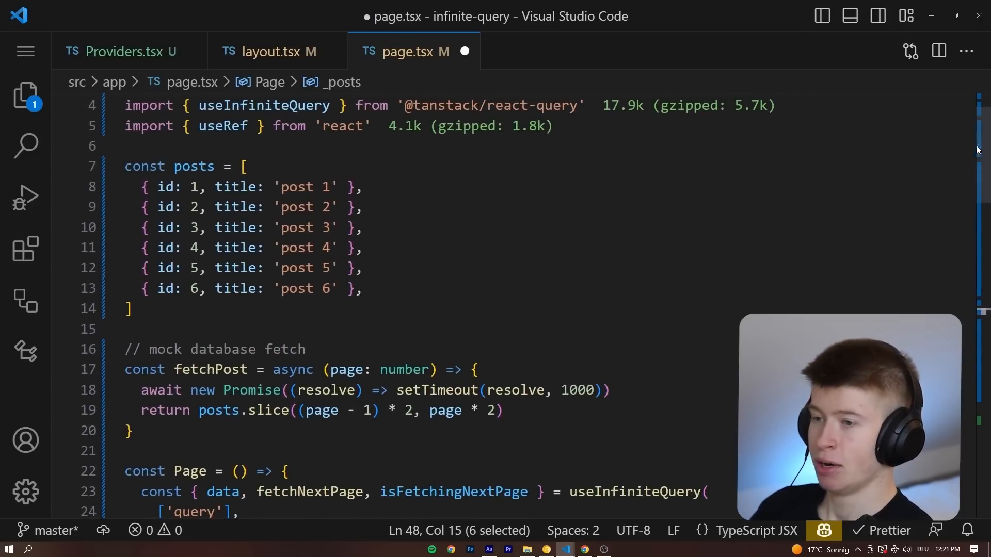
scroll("down", 3)
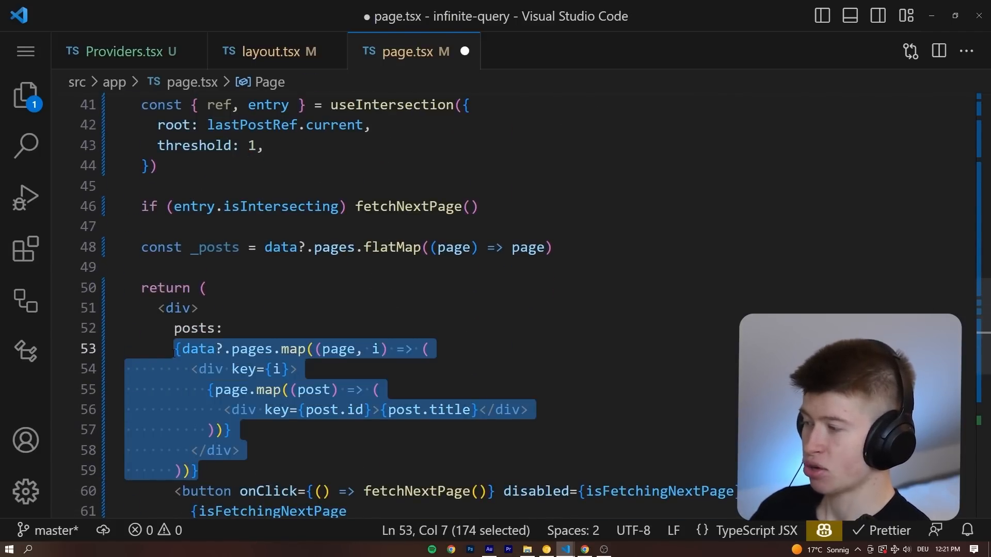
type("{_posts.")
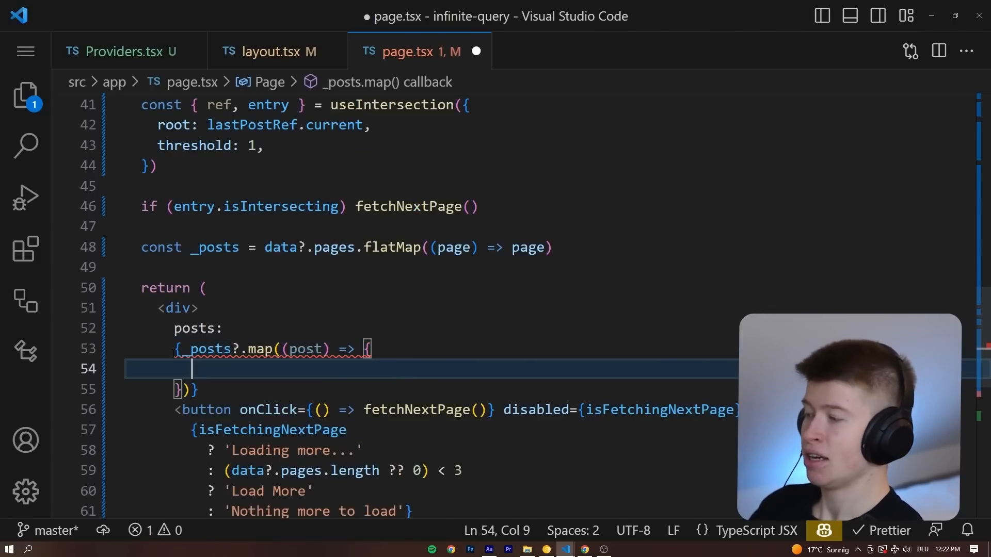
type("return ()")
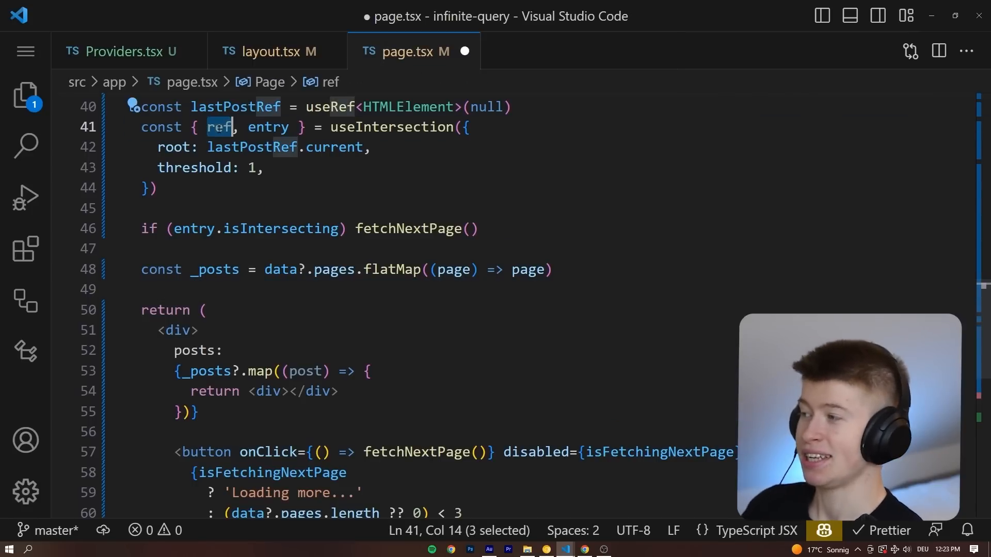
Return <div ref={ref}> from the map callback when i === _posts.length
left_click(370, 370)
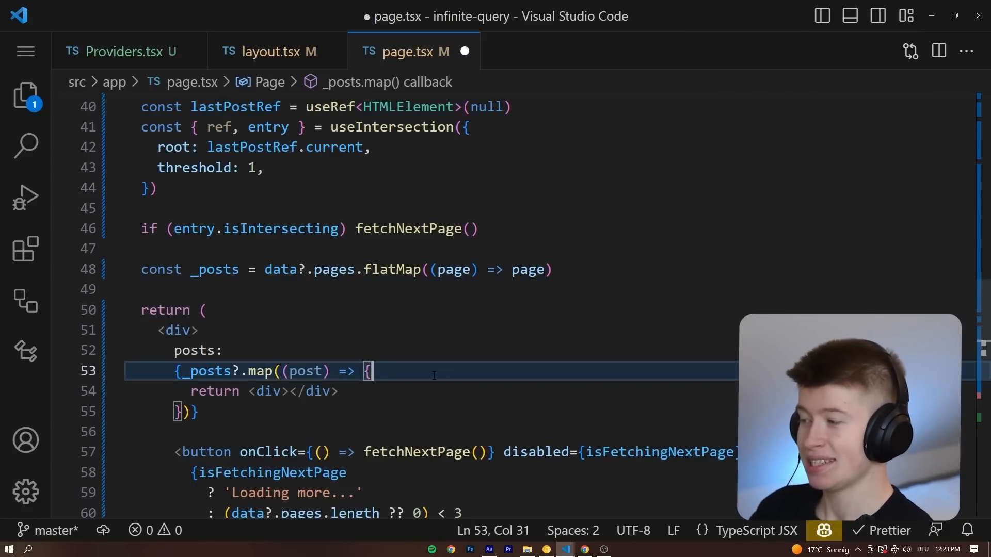
type("if(")
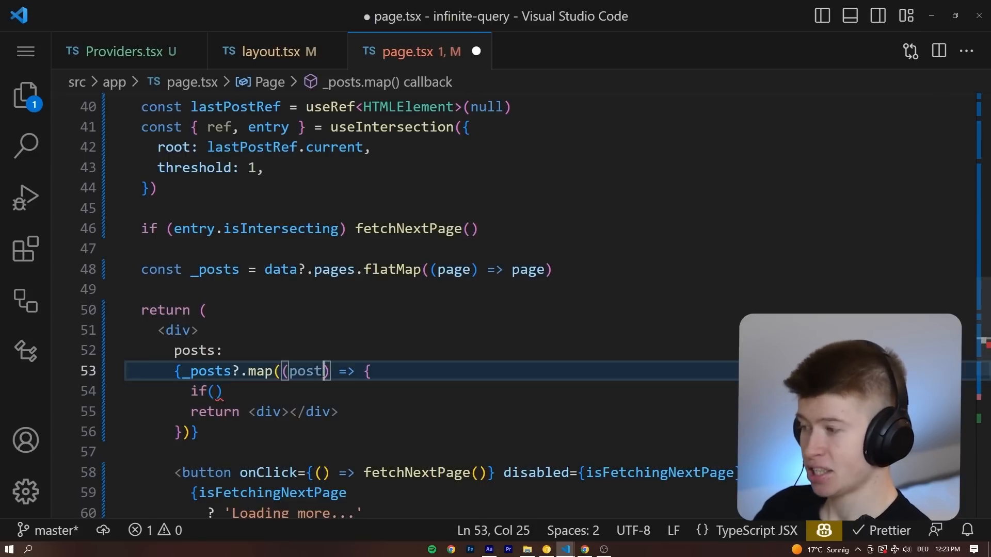
type(", i")
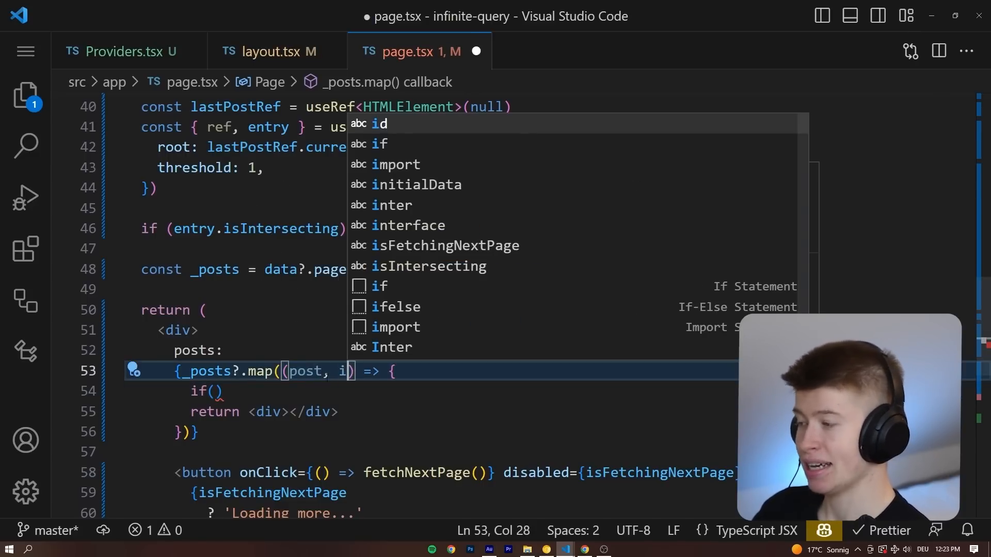
type("i")
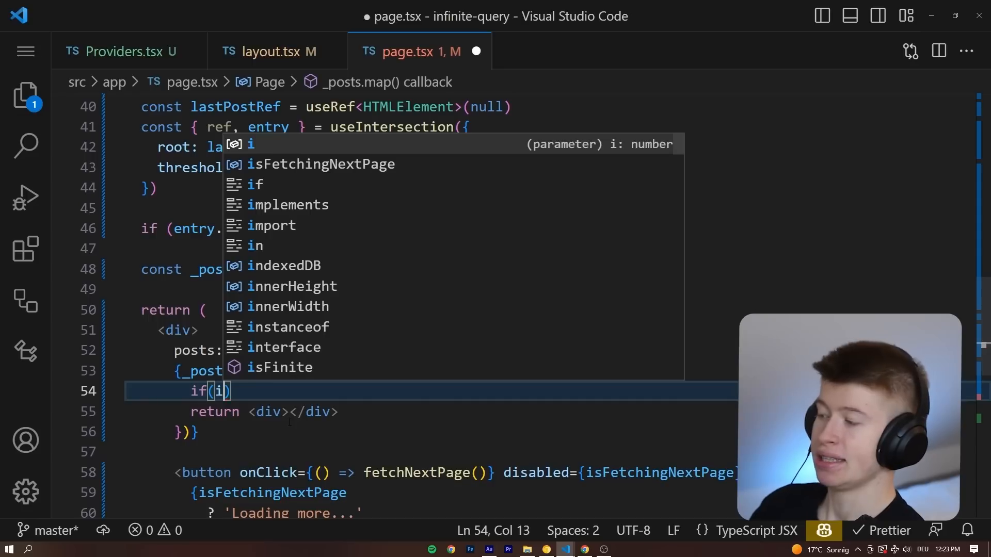
type("===")
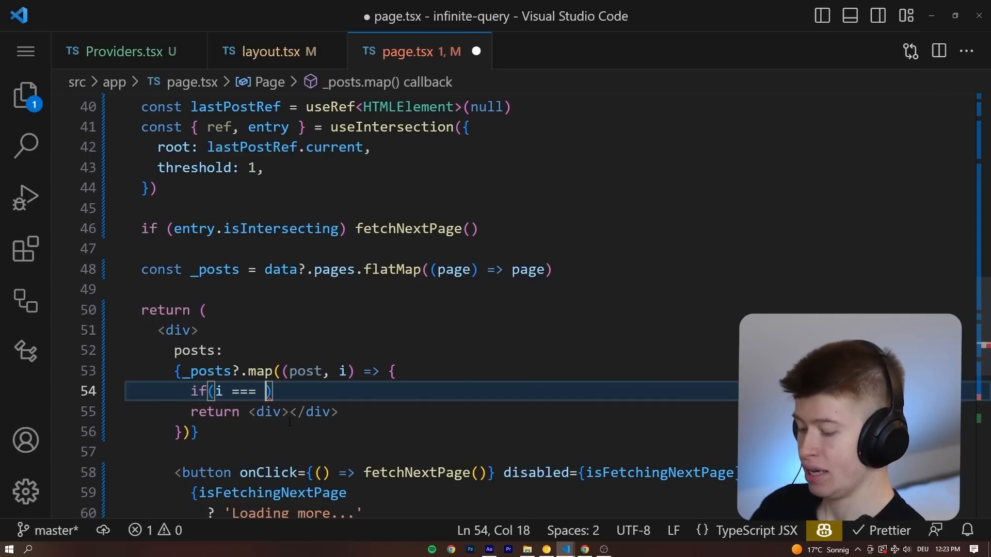
type("_posts")
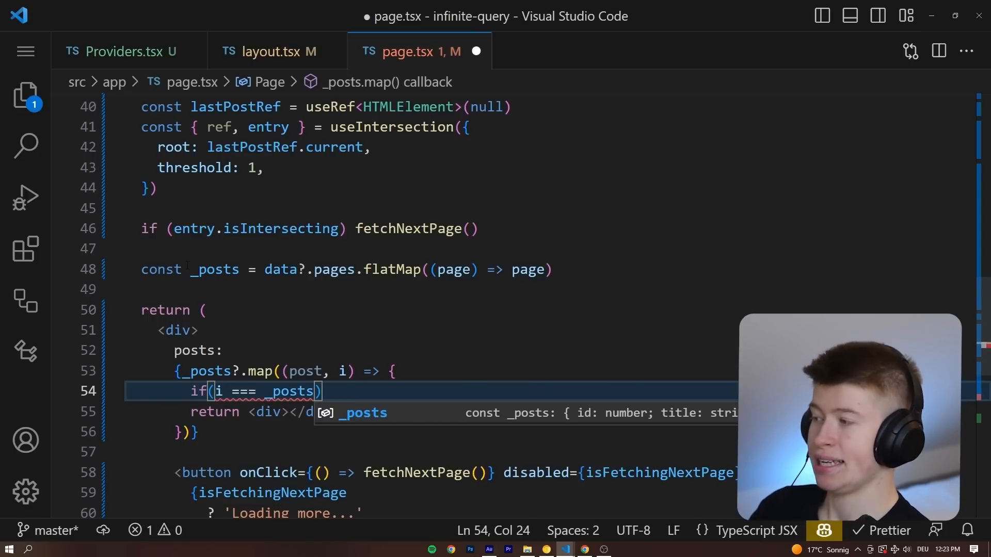
type(".length")
type("<div></div>")
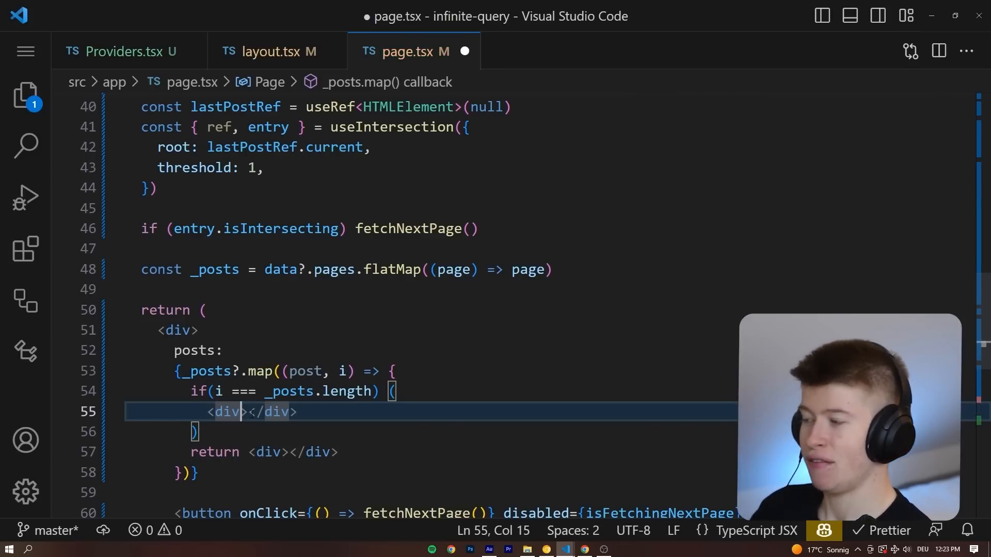
type("ref={}")
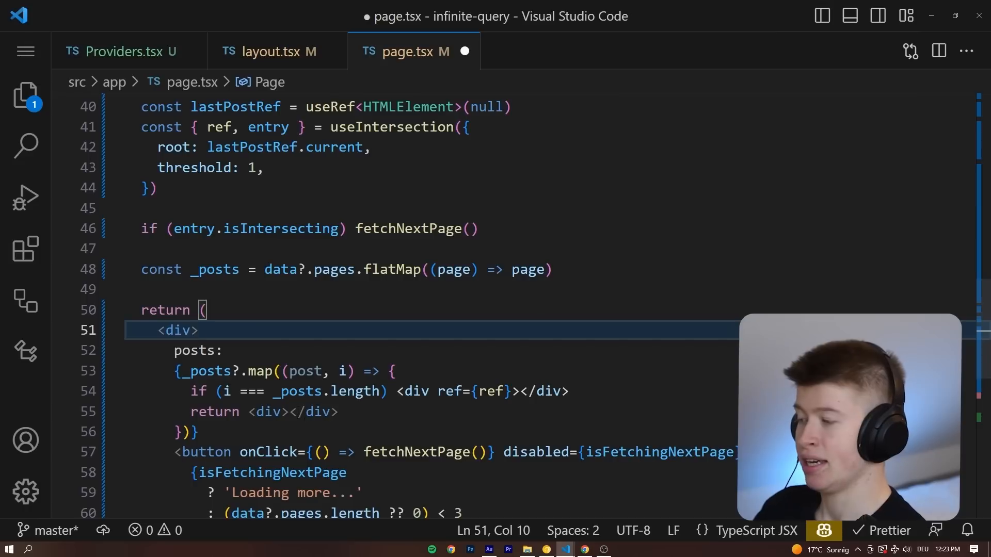
Add key={post.id} to both post divs in the map callback
left_click_drag(190, 391, 407, 391)
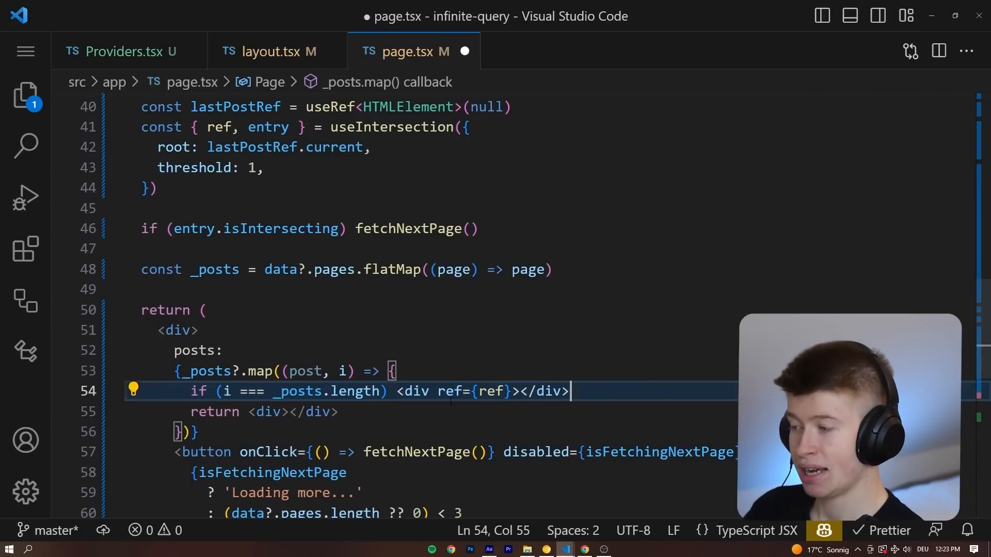
left_click_drag(568, 391, 396, 391)
type("return ")
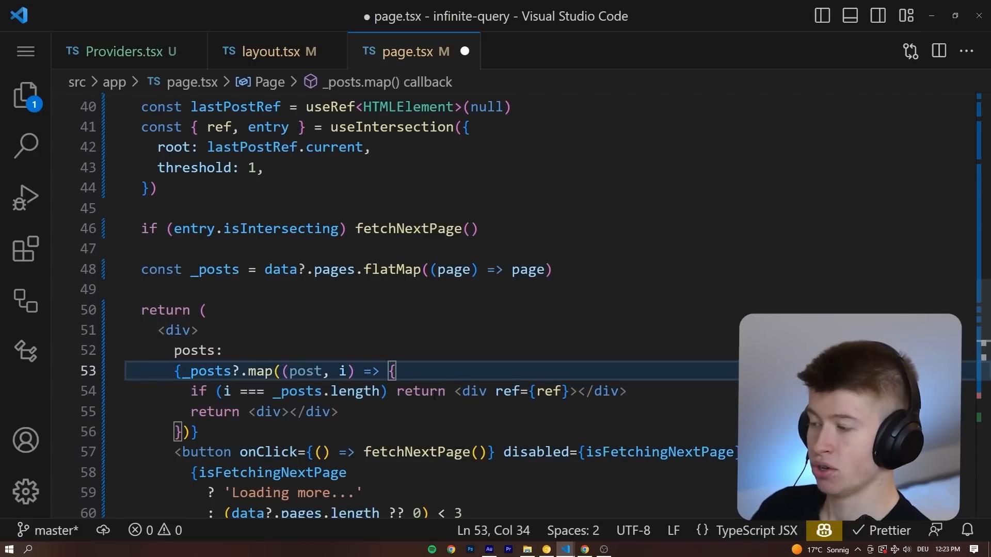
left_click(575, 391)
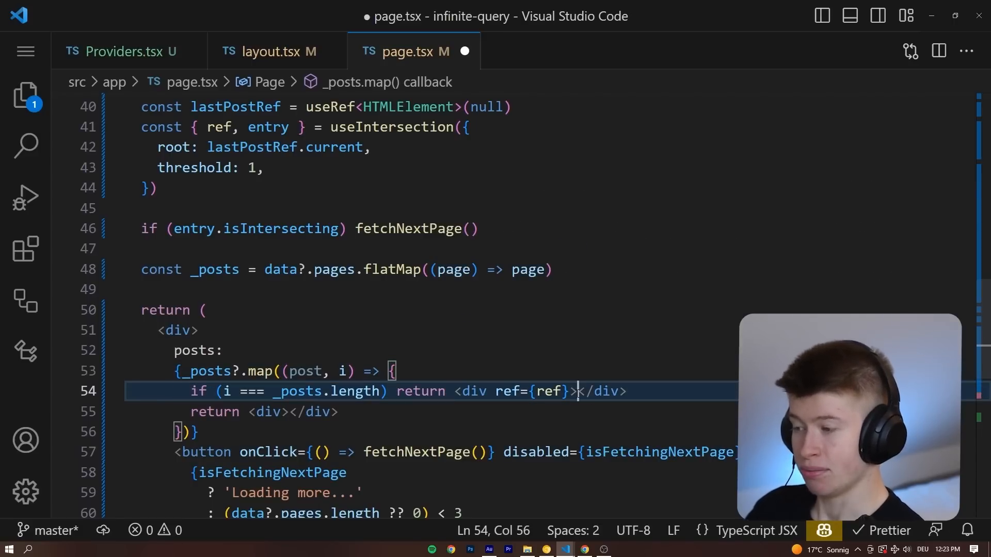
type("key")
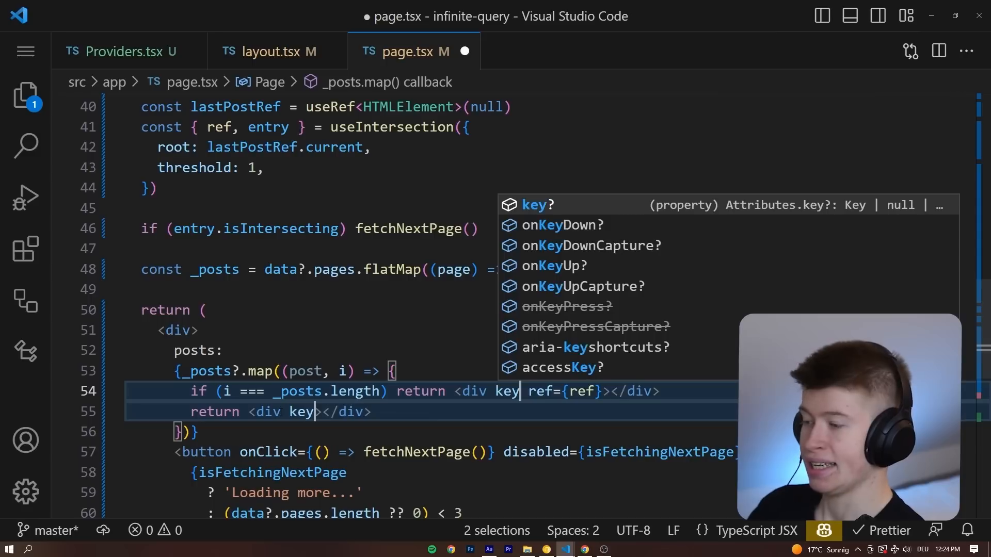
type("={}")
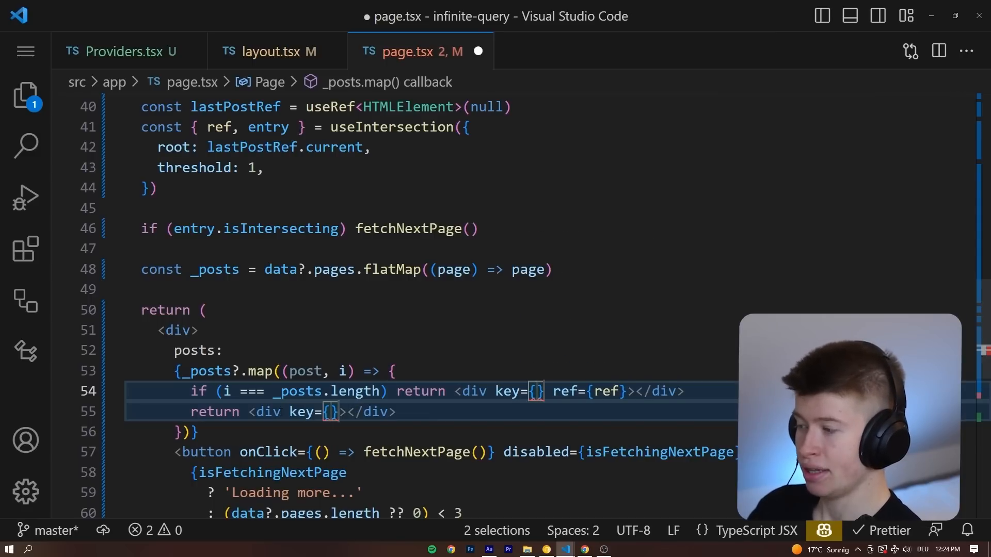
type("post.id")
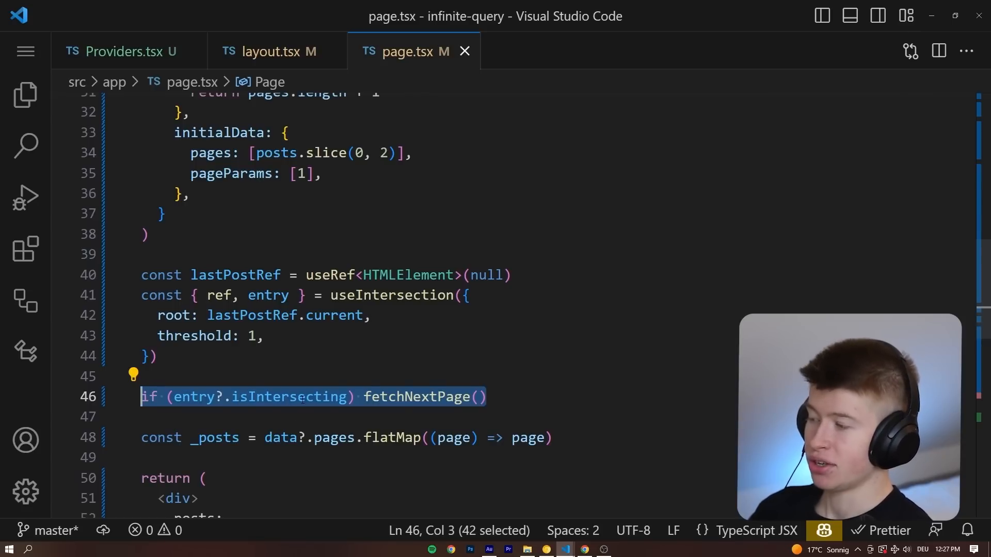
Wrap the entry?.isIntersecting fetchNextPage check in useEffect with [entry] dependency
type("useEffect(() => {")
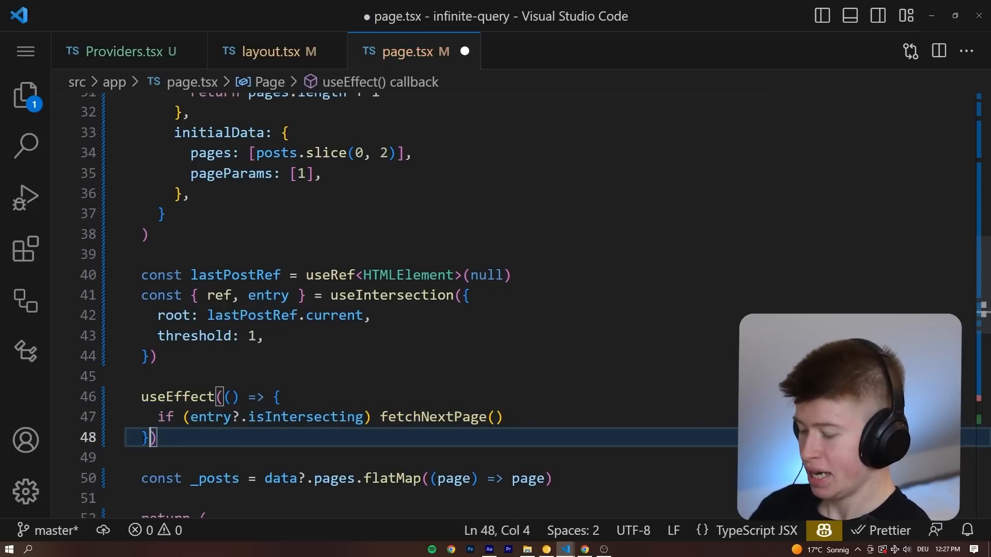
type(", [entry]")
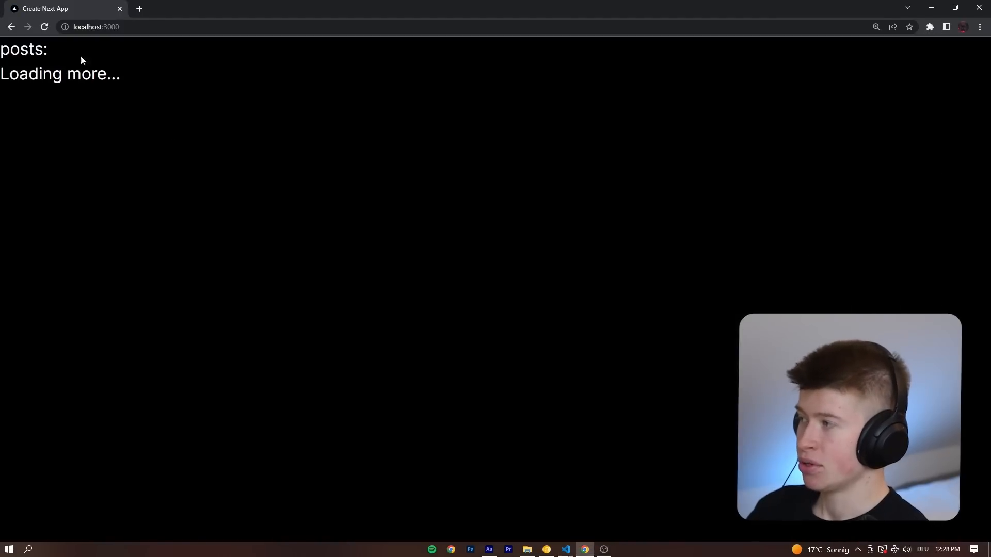
mouse_move(527, 436)
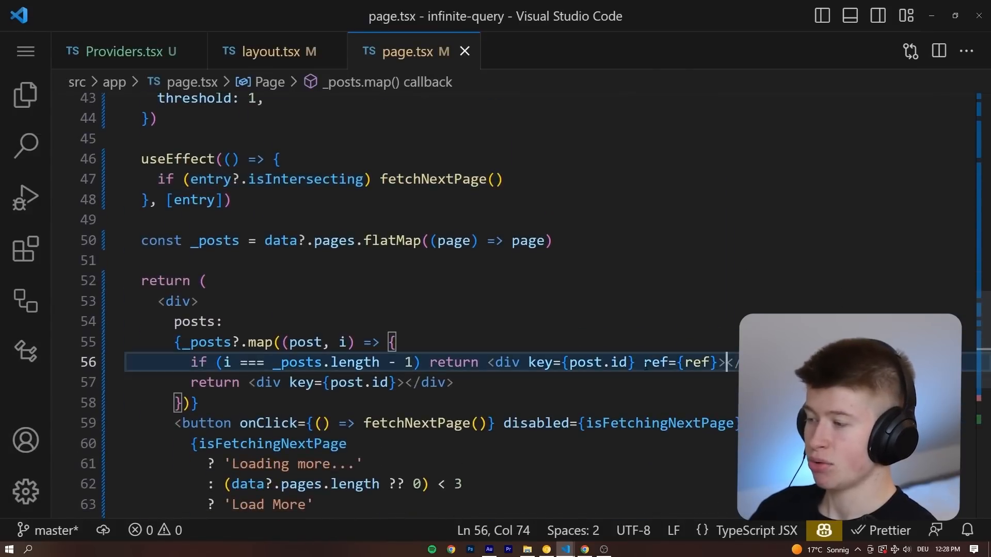
Render {post.title} in both divs, then view and zoom the post list at localhost:3000
type("{")
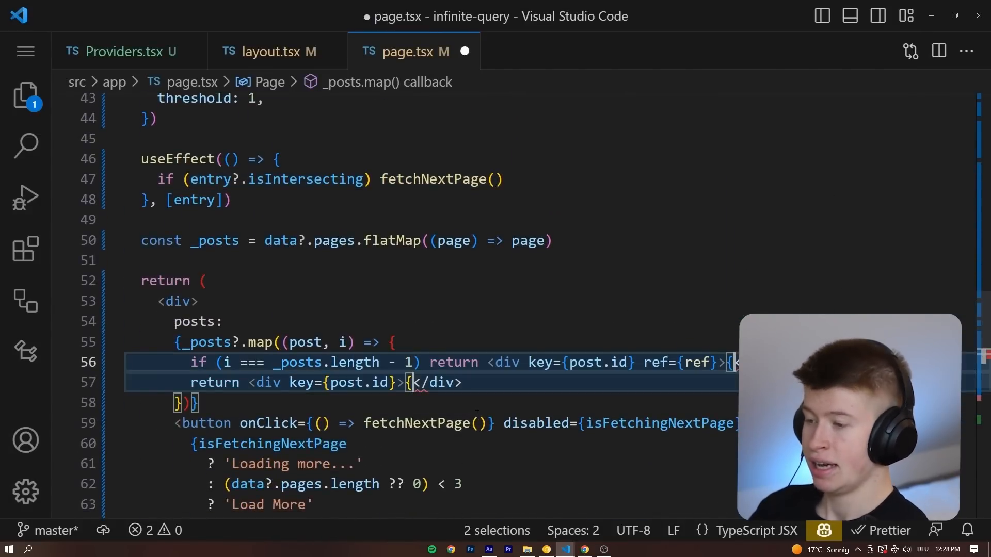
type(".pos")
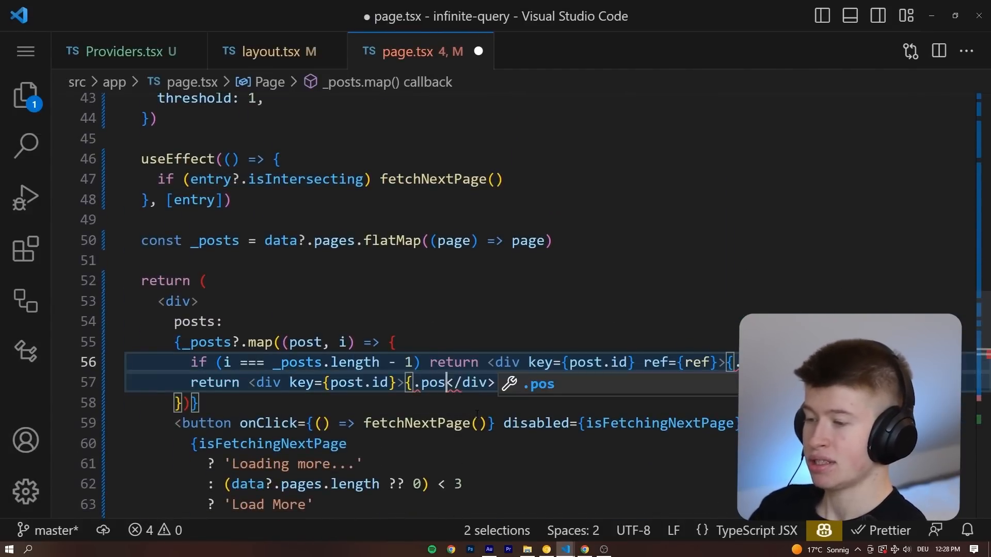
type("post.")
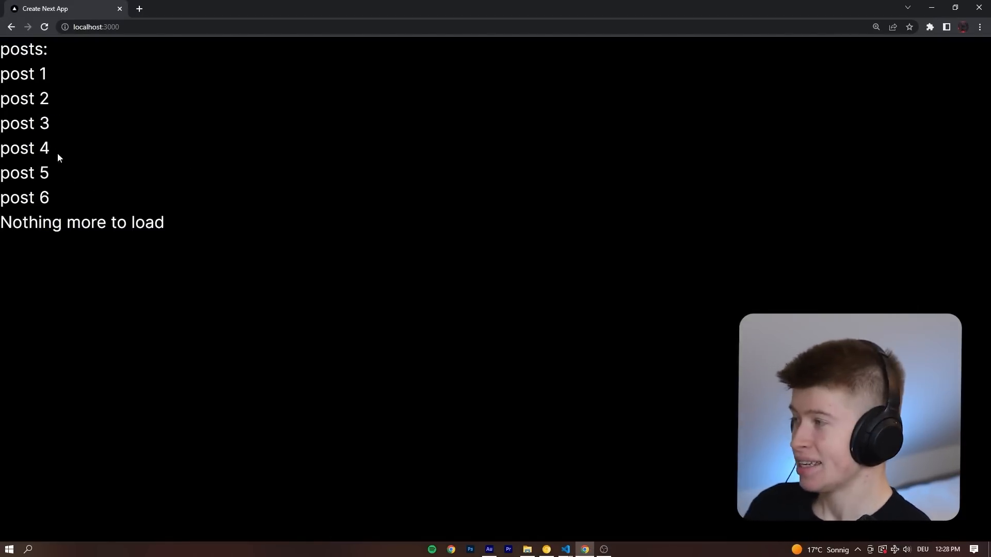
left_click_drag(4, 73, 51, 198)
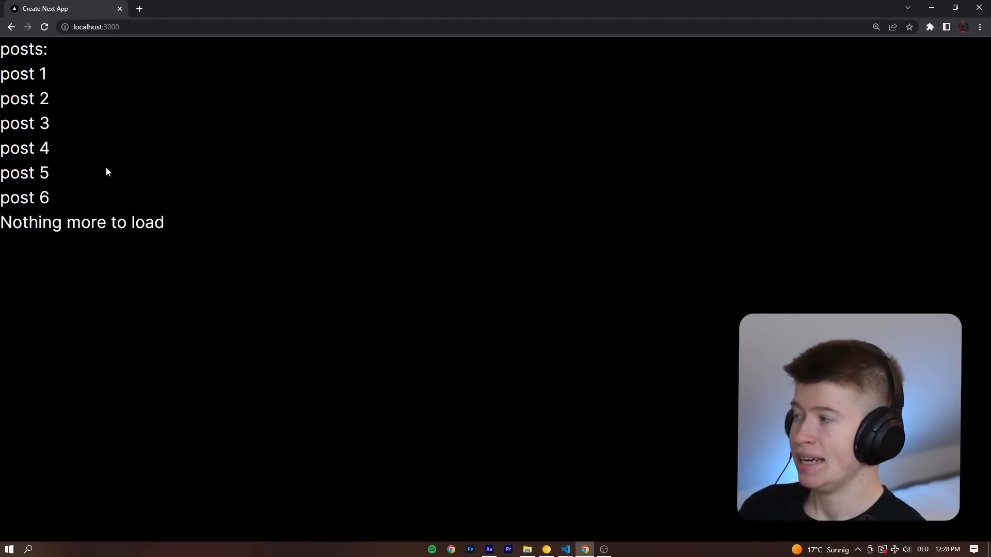
key("ctrl+plus")
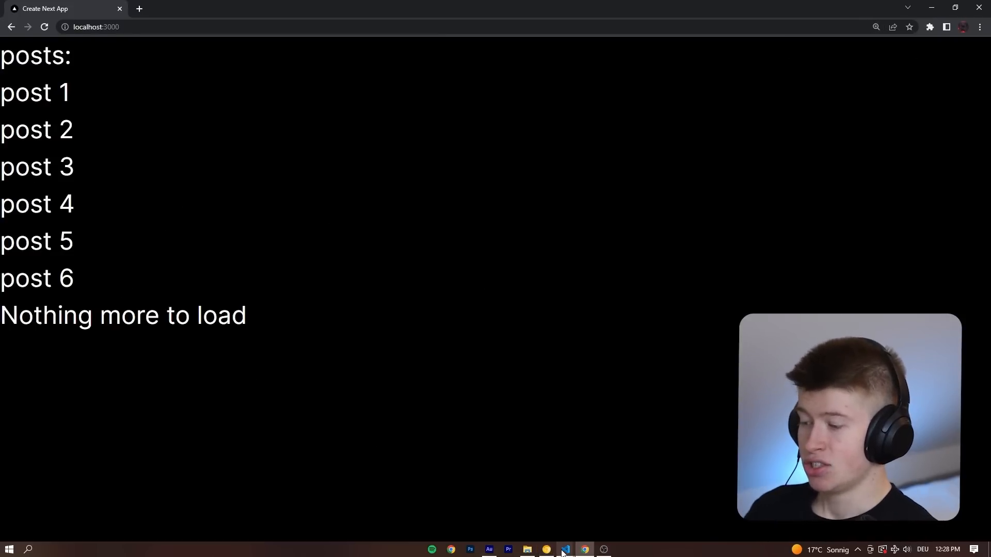
Give both post divs className='h-80 bg-white text-black' via multi-cursor
left_click(564, 549)
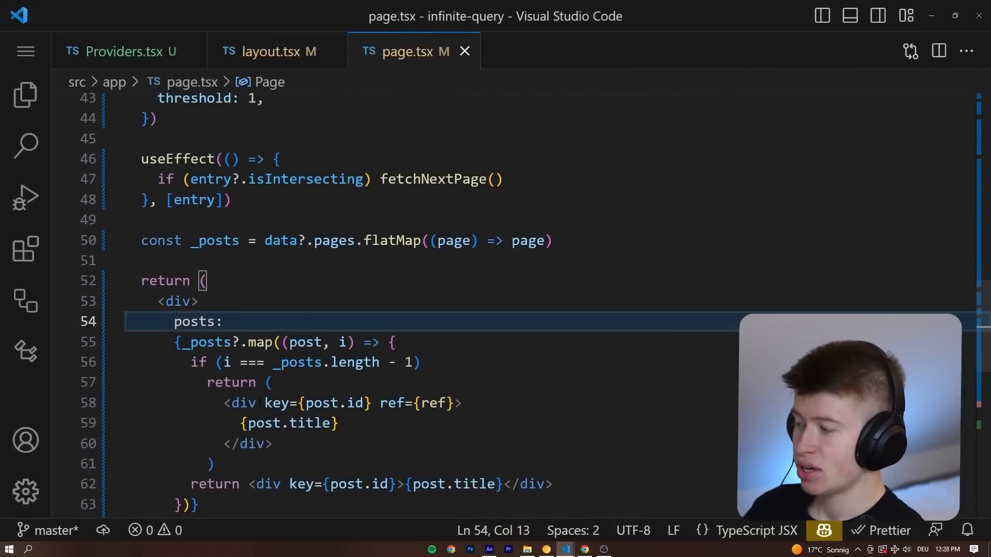
type("className=''")
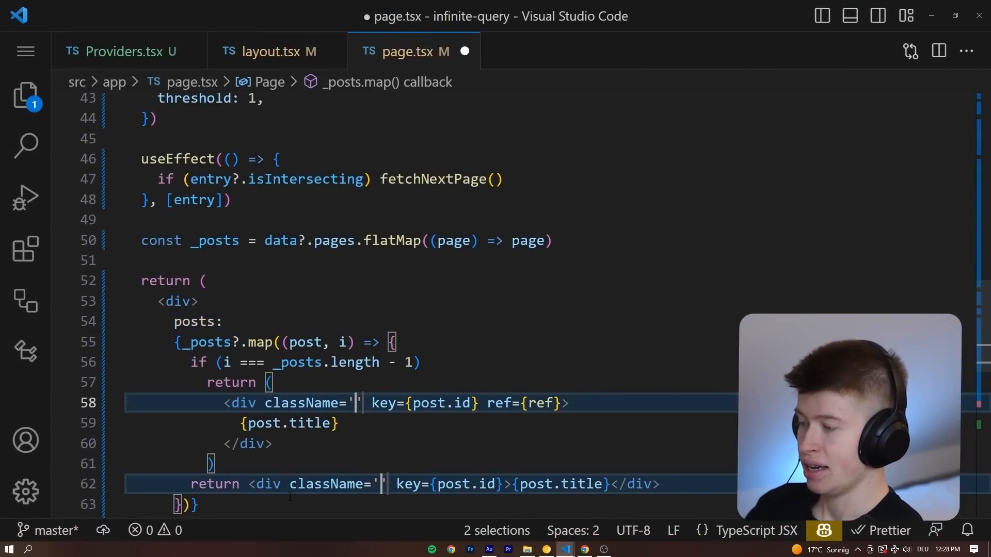
type("h-80")
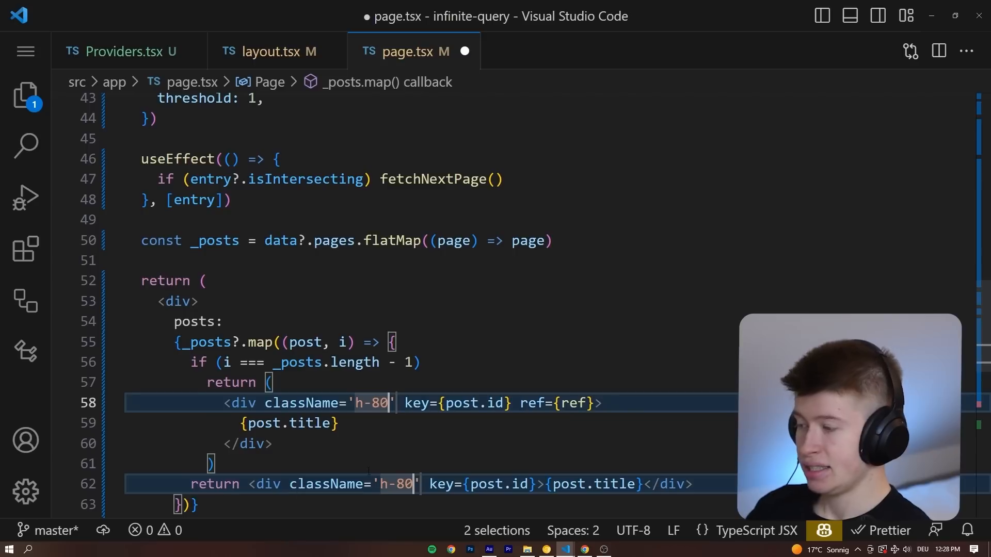
type("bg-whi")
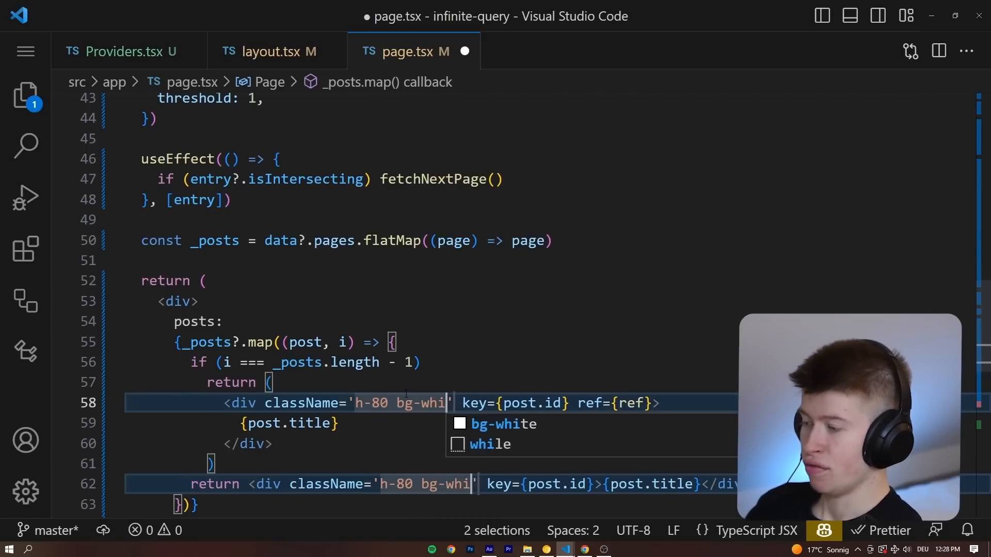
type("text-bl")
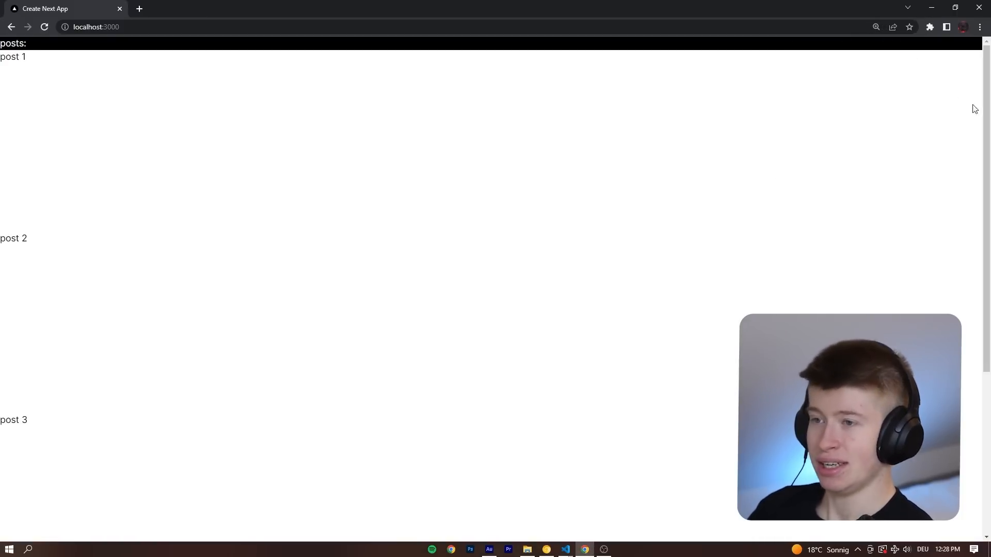
Scroll down the page so further posts load automatically until Nothing more to load
scroll("down", 3)
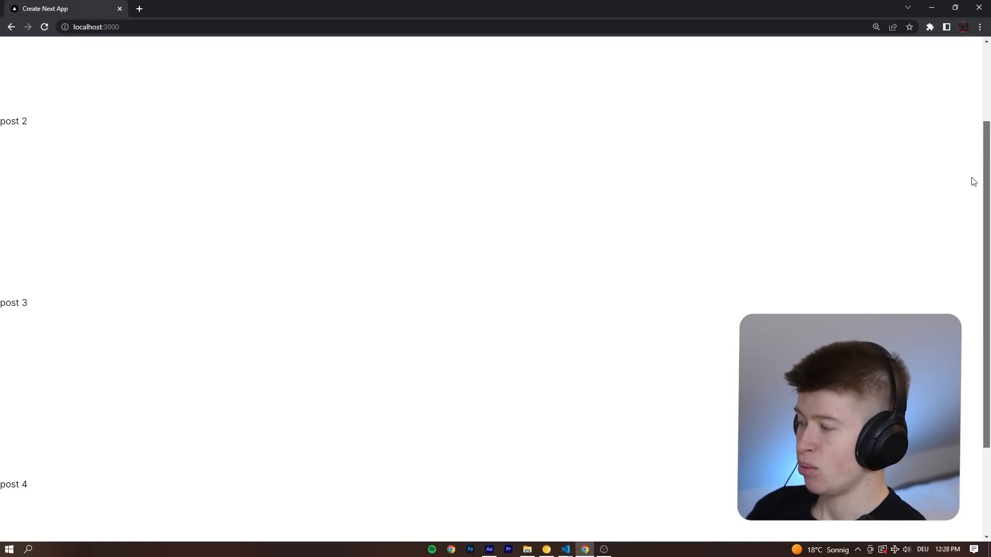
scroll("down", 3)
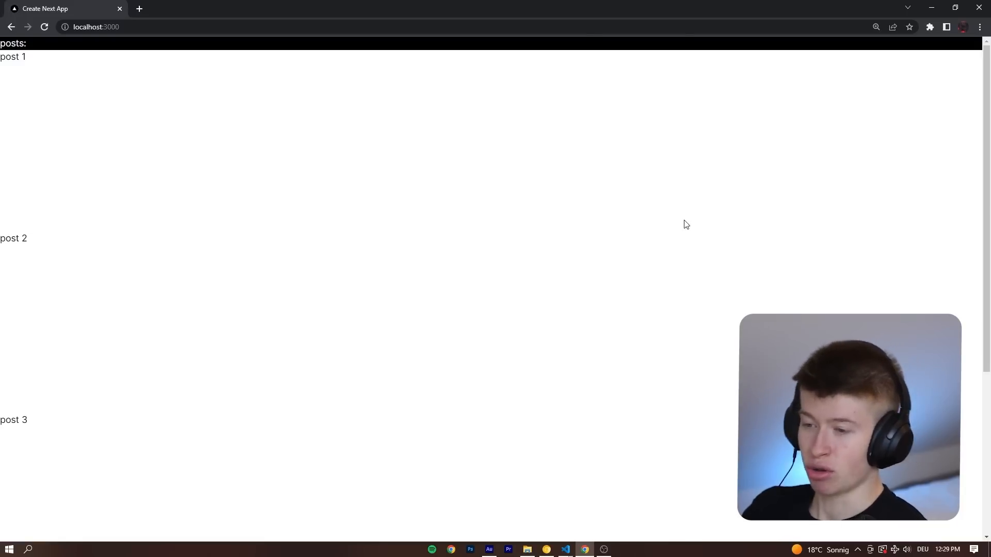
mouse_move(61, 165)
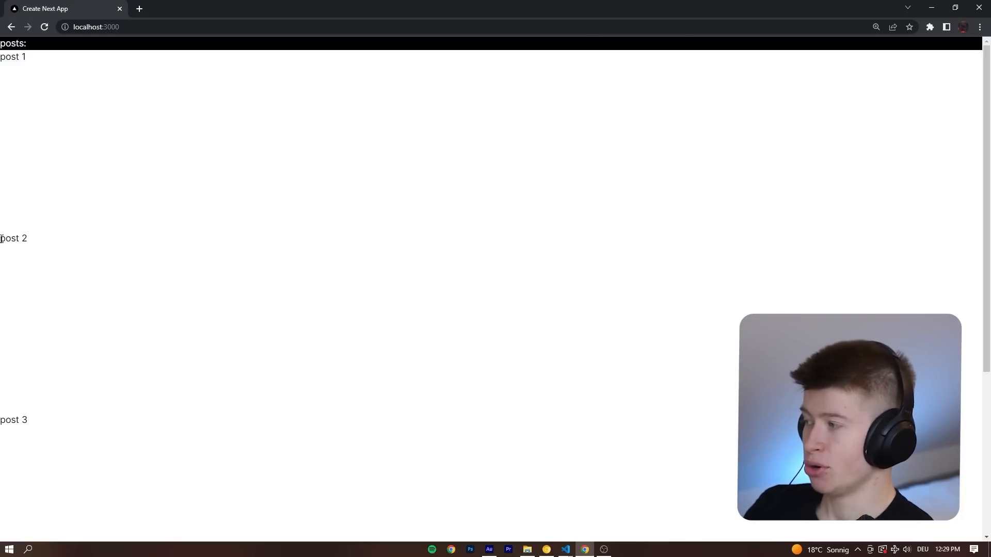
mouse_move(198, 276)
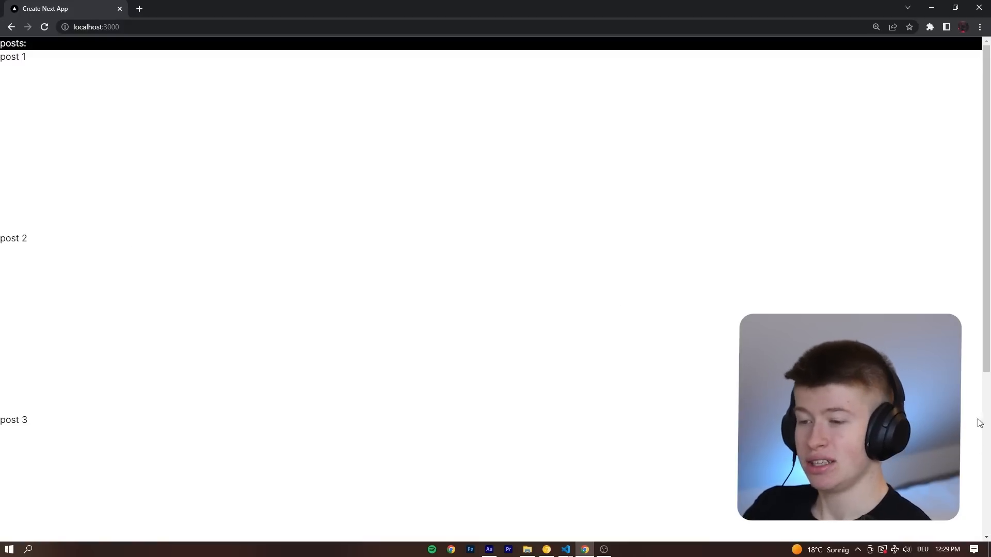
mouse_move(677, 303)
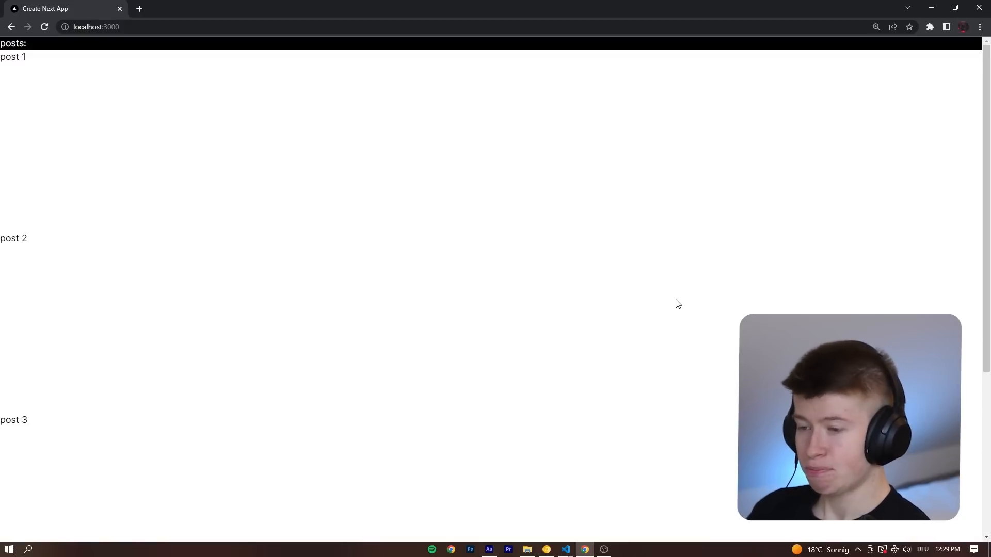
scroll("down", 3)
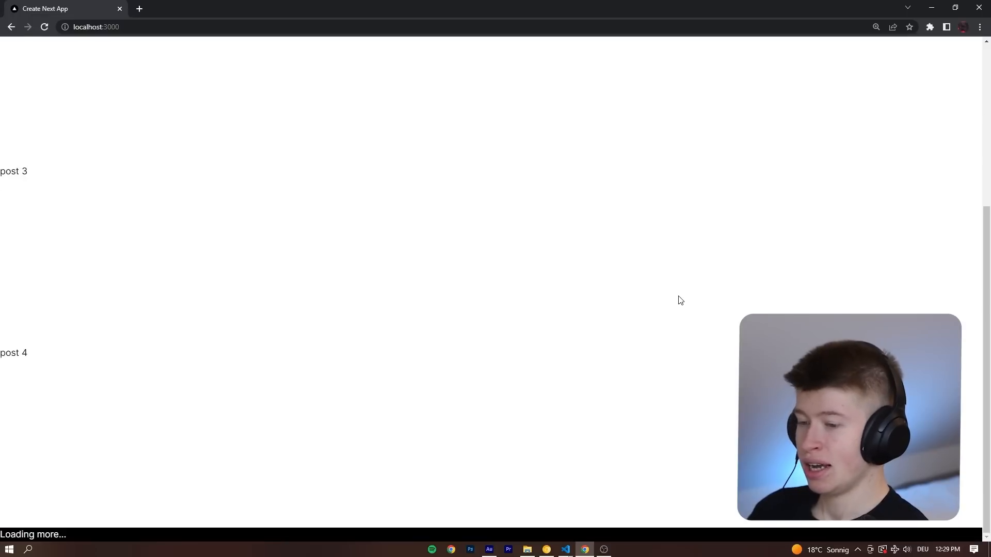
scroll("down", 3)
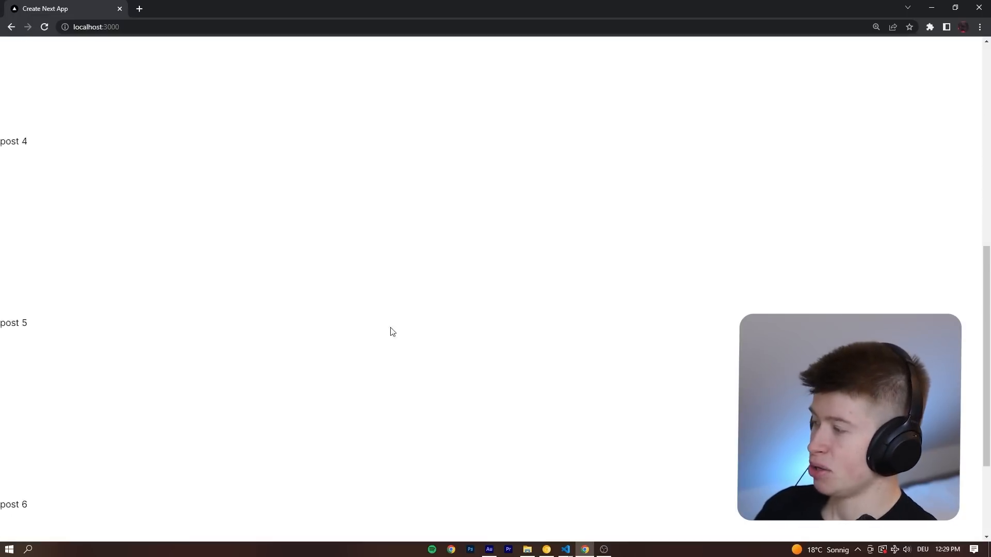
scroll("down", 3)
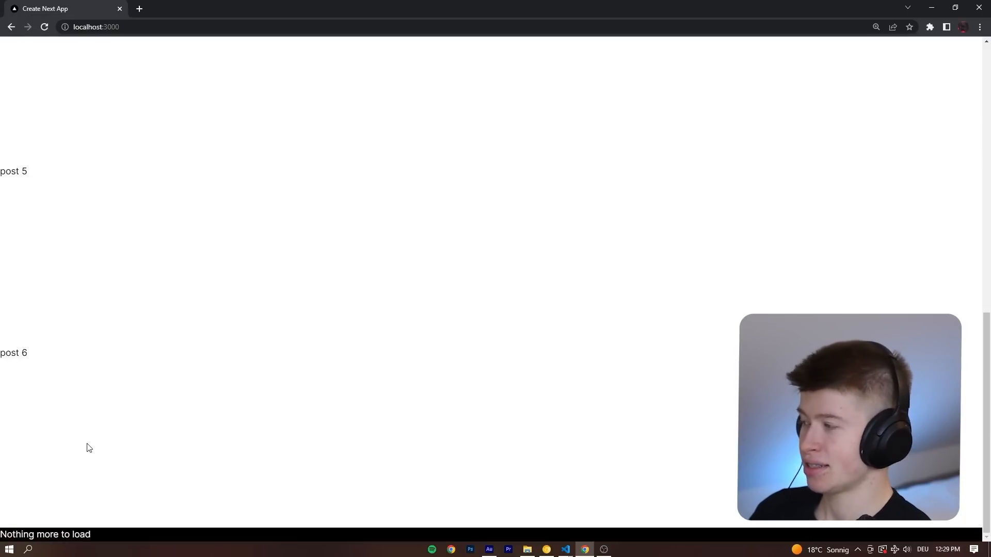